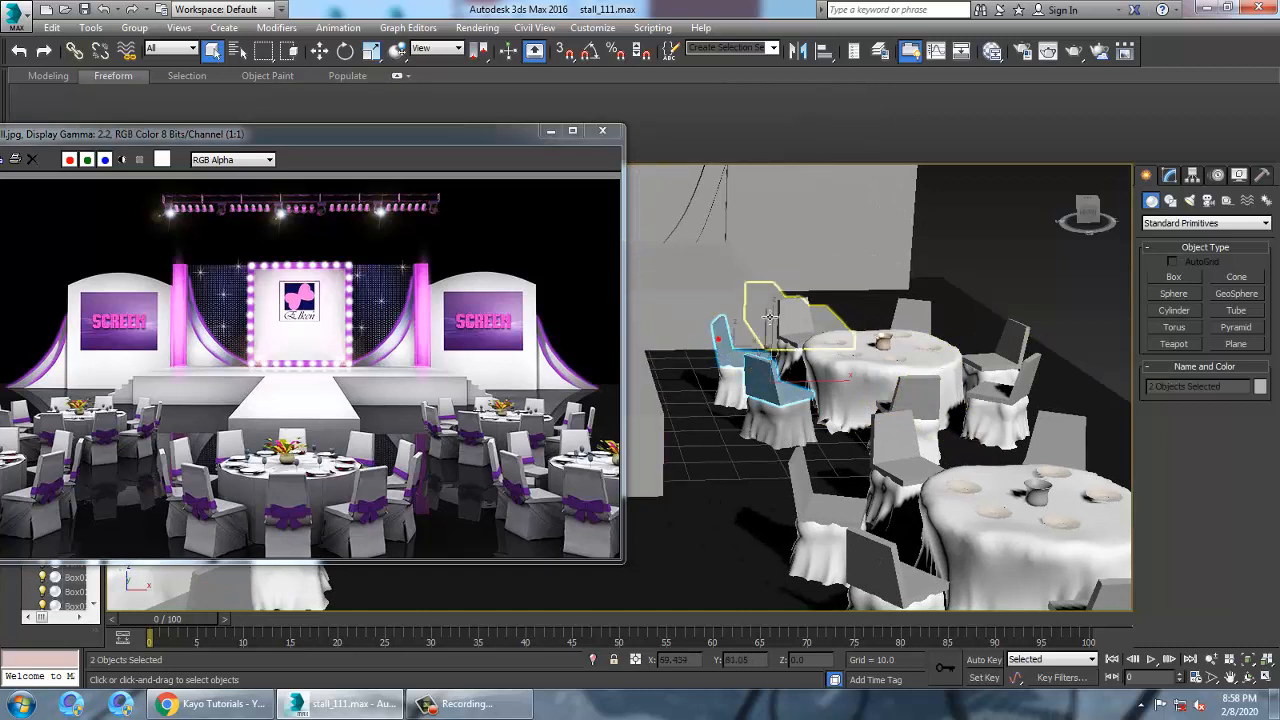
Step: Ctrl-select each of the dining chairs around the banquet tables into one selection
click(1018, 348)
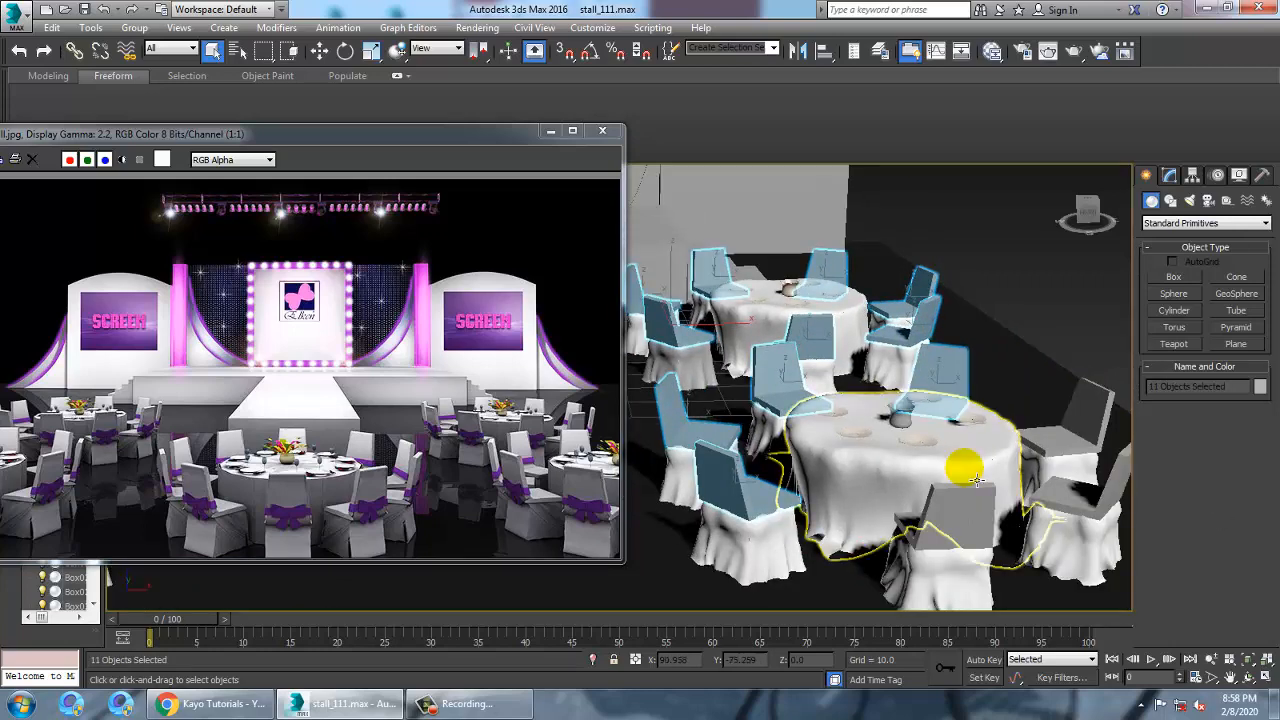
click(1084, 414)
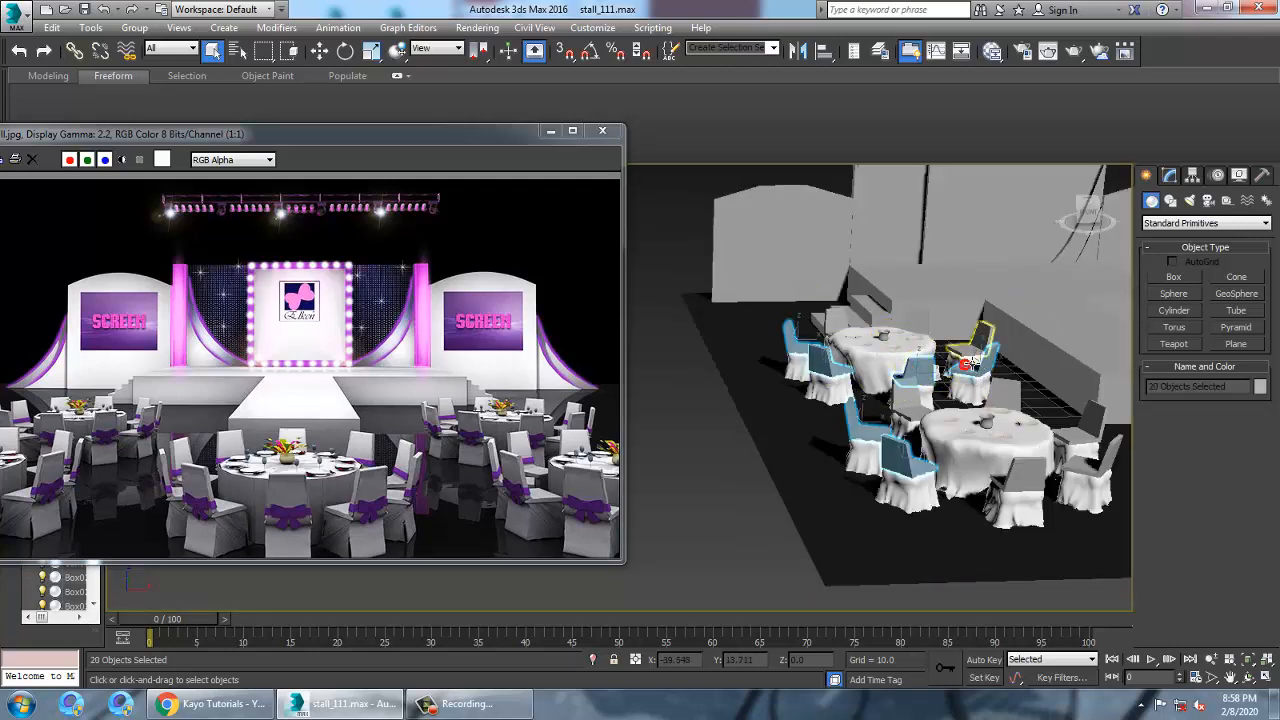
click(916, 320)
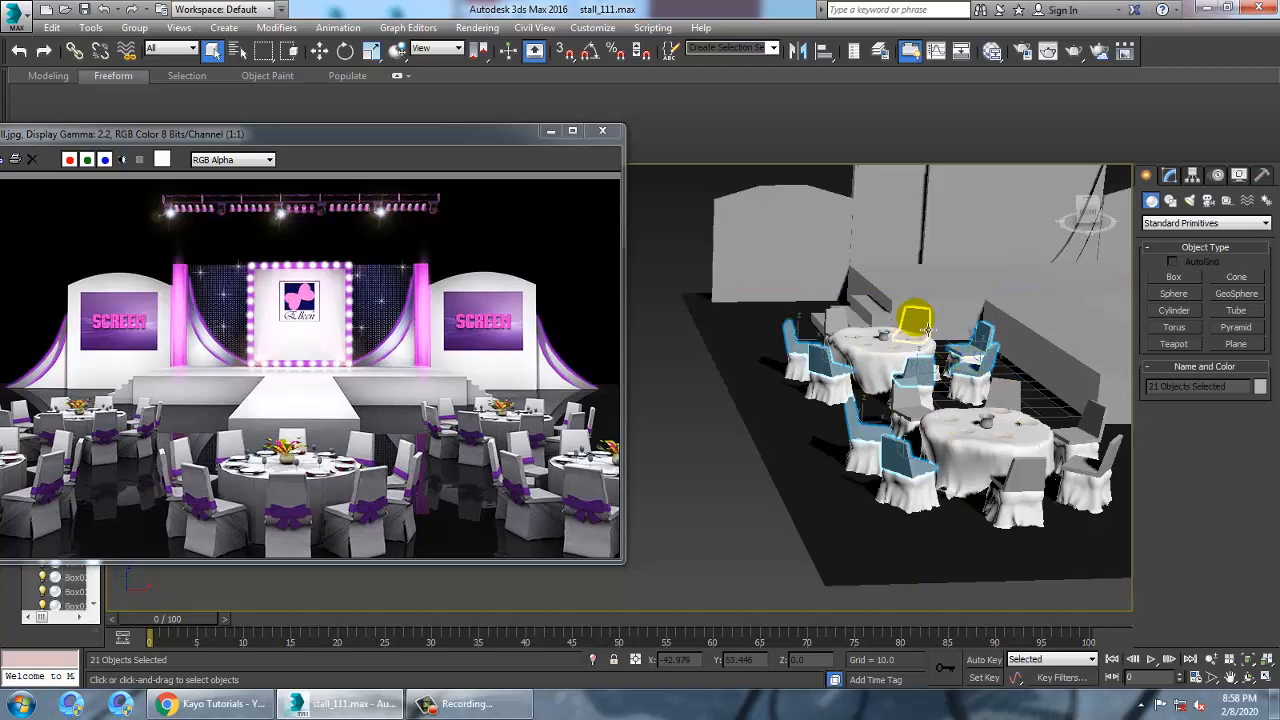
click(1040, 470)
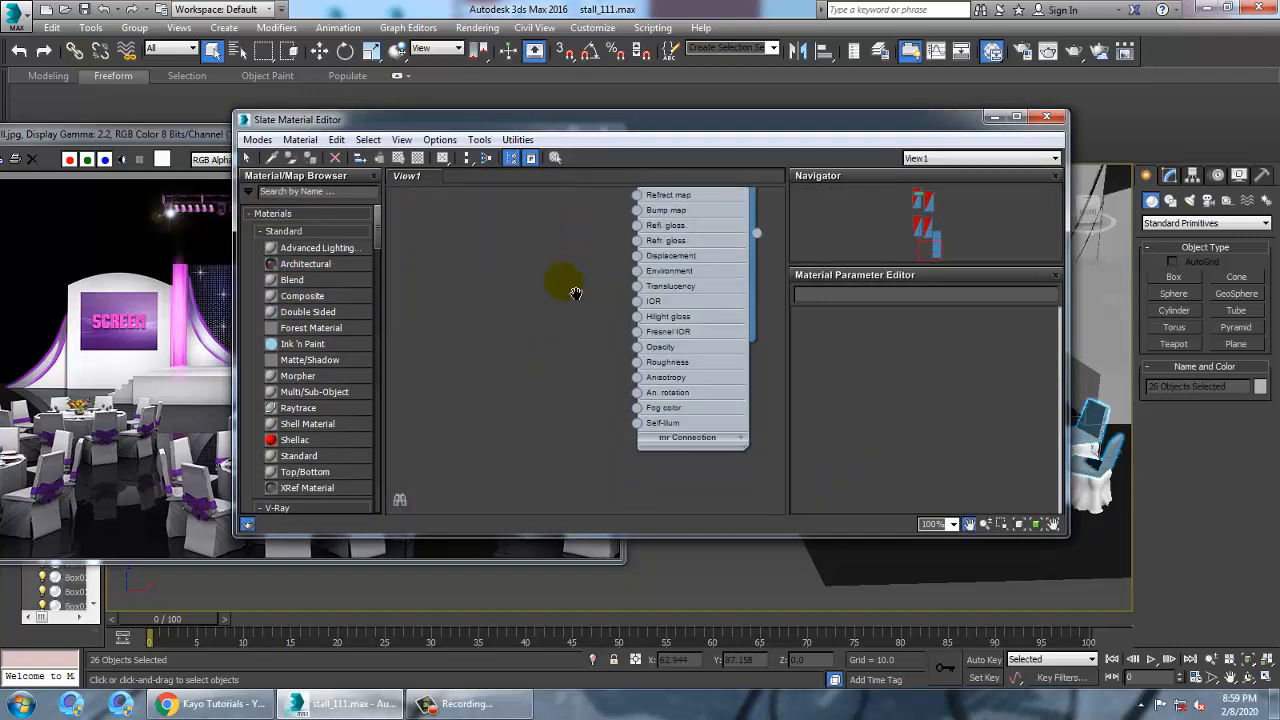
Step: Create a VRayMtl named 'chairs' in the Slate Material Editor for the selected chairs
scroll(down, 3)
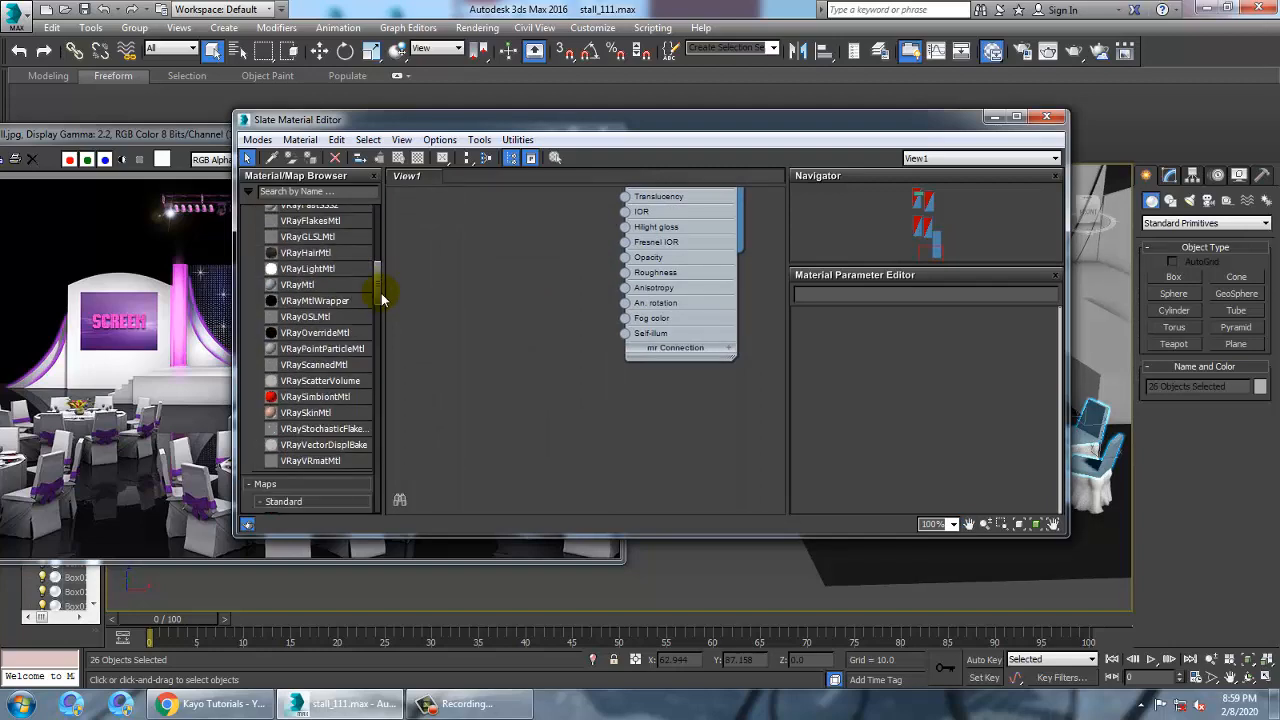
double_click(296, 284)
text(chairs)
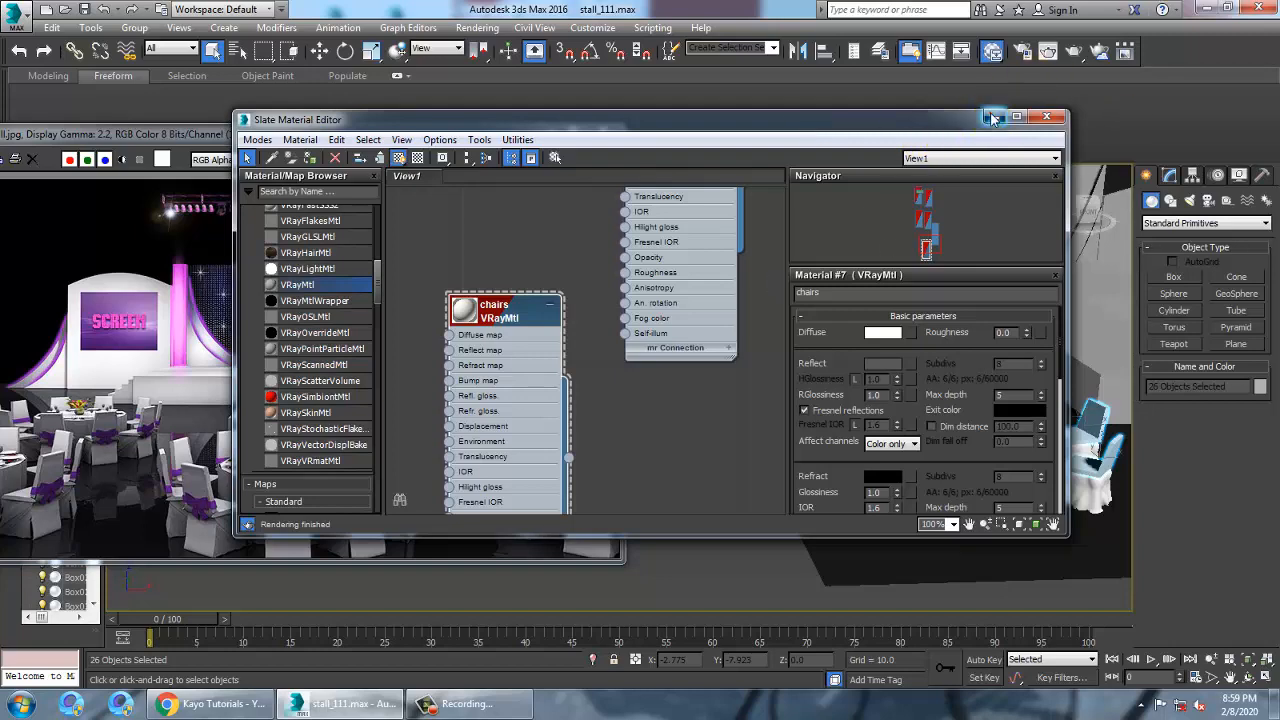
click(1048, 116)
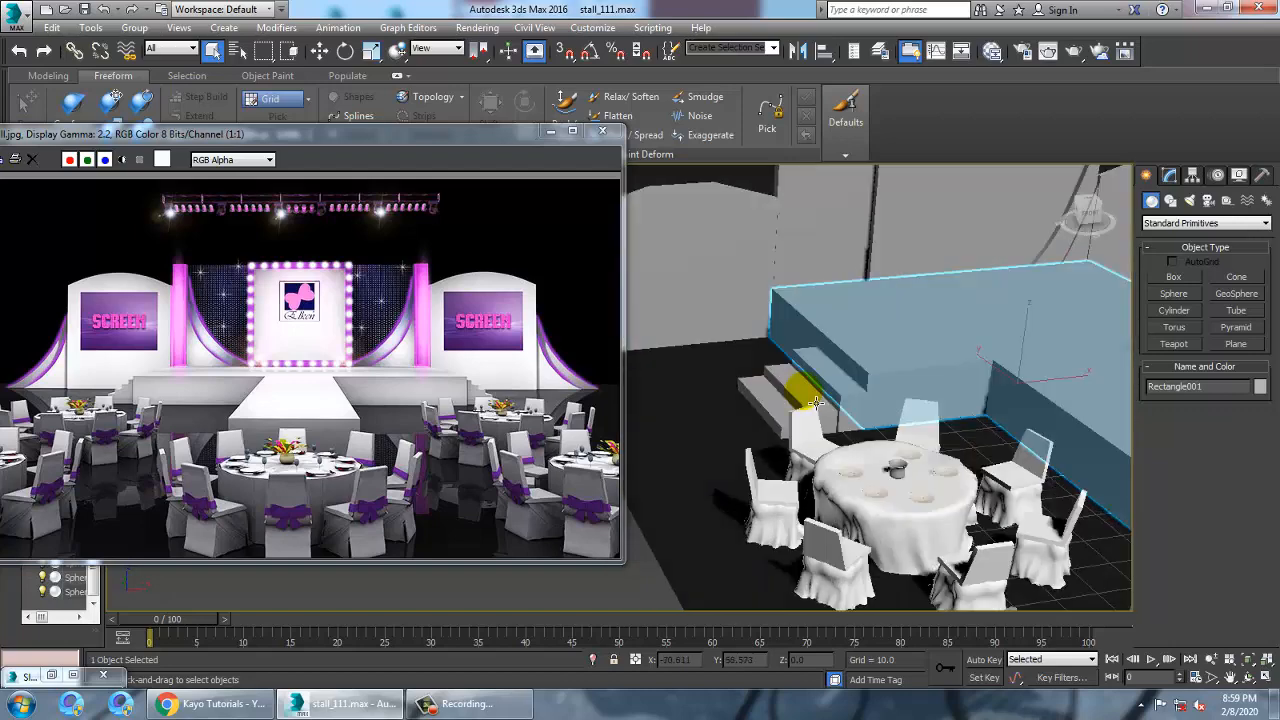
Step: Select the stage platform objects and create a new VRayMtl for them
click(790, 400)
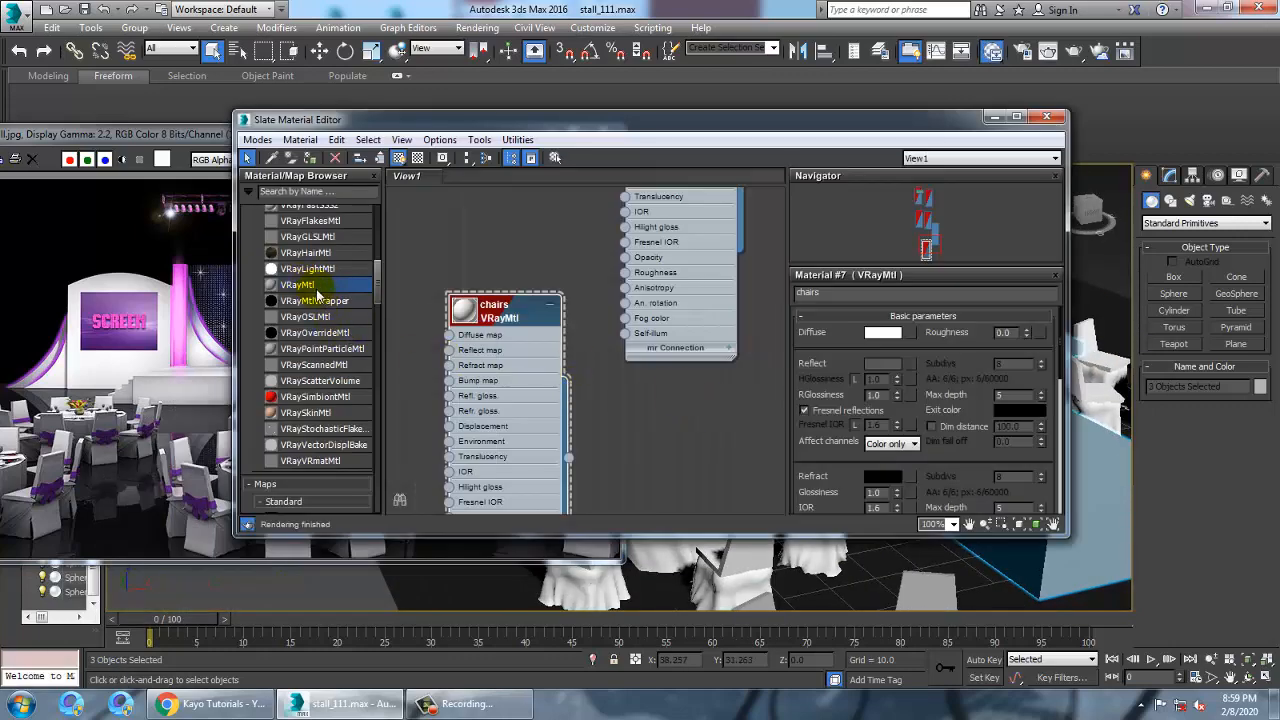
double_click(296, 284)
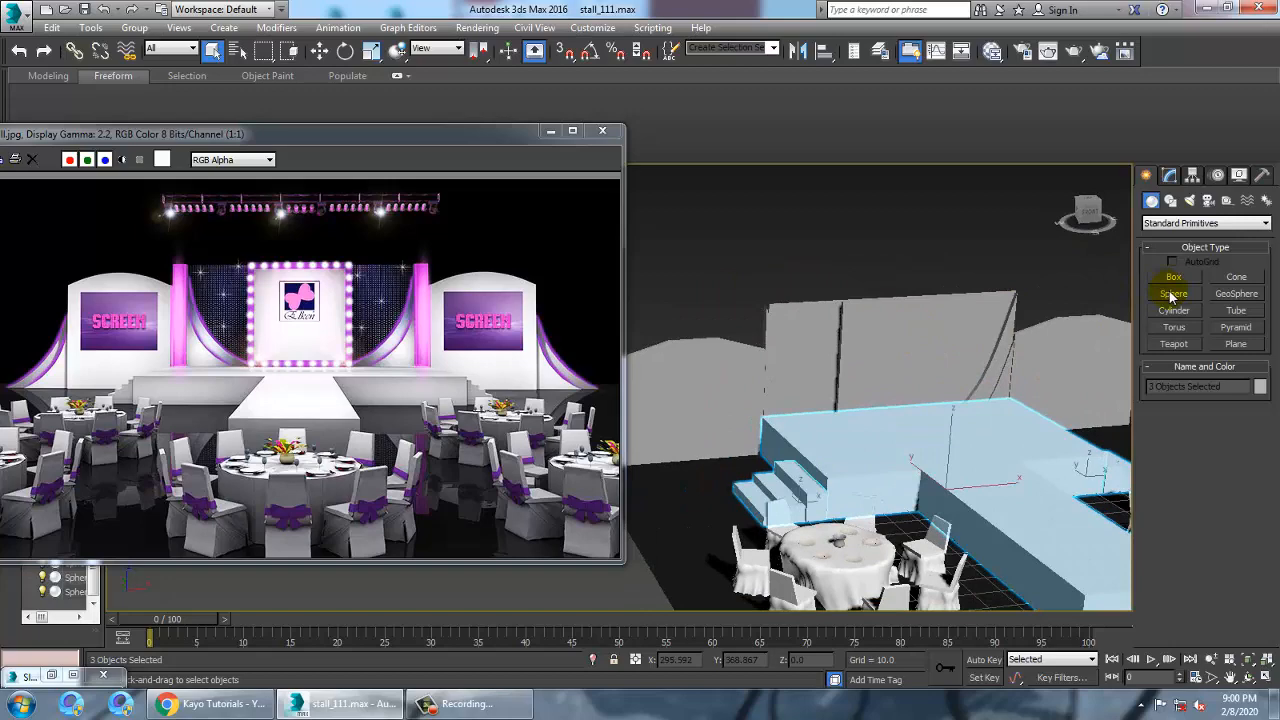
Step: Draw a small Cylinder bulb in the Front view and move it to the screen frame's top-left corner
click(1172, 292)
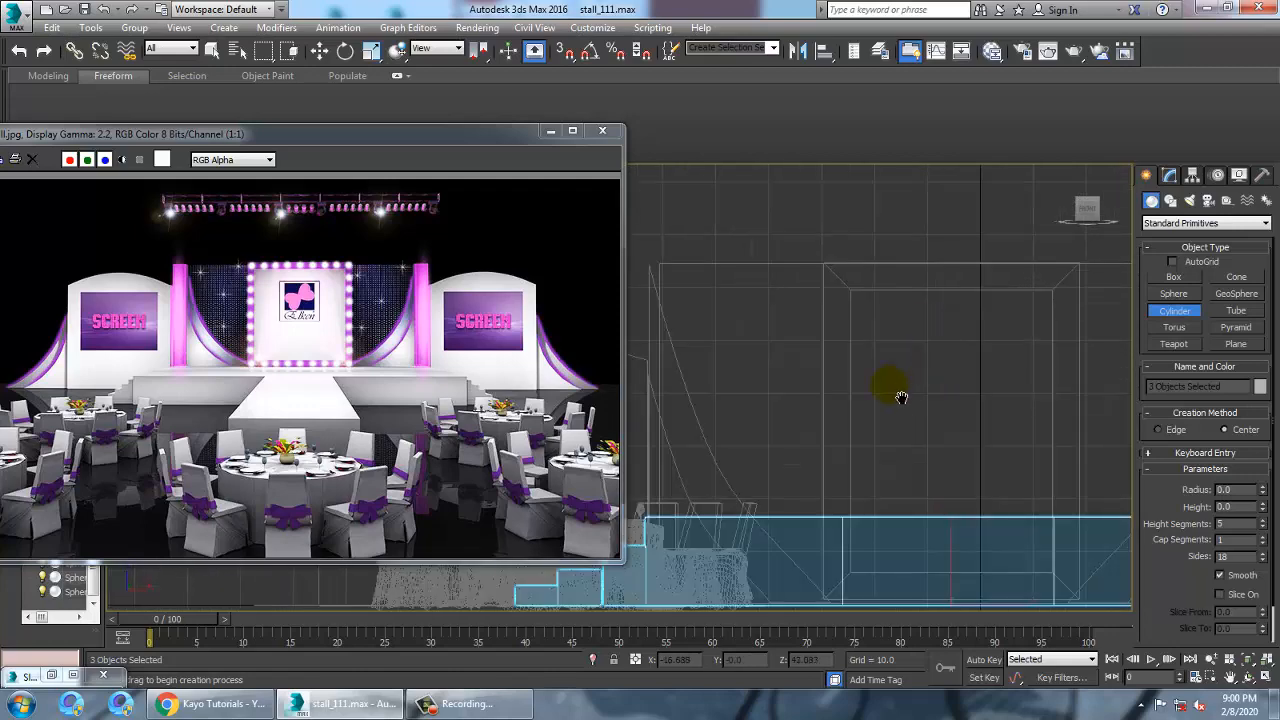
drag(898, 388, 824, 328)
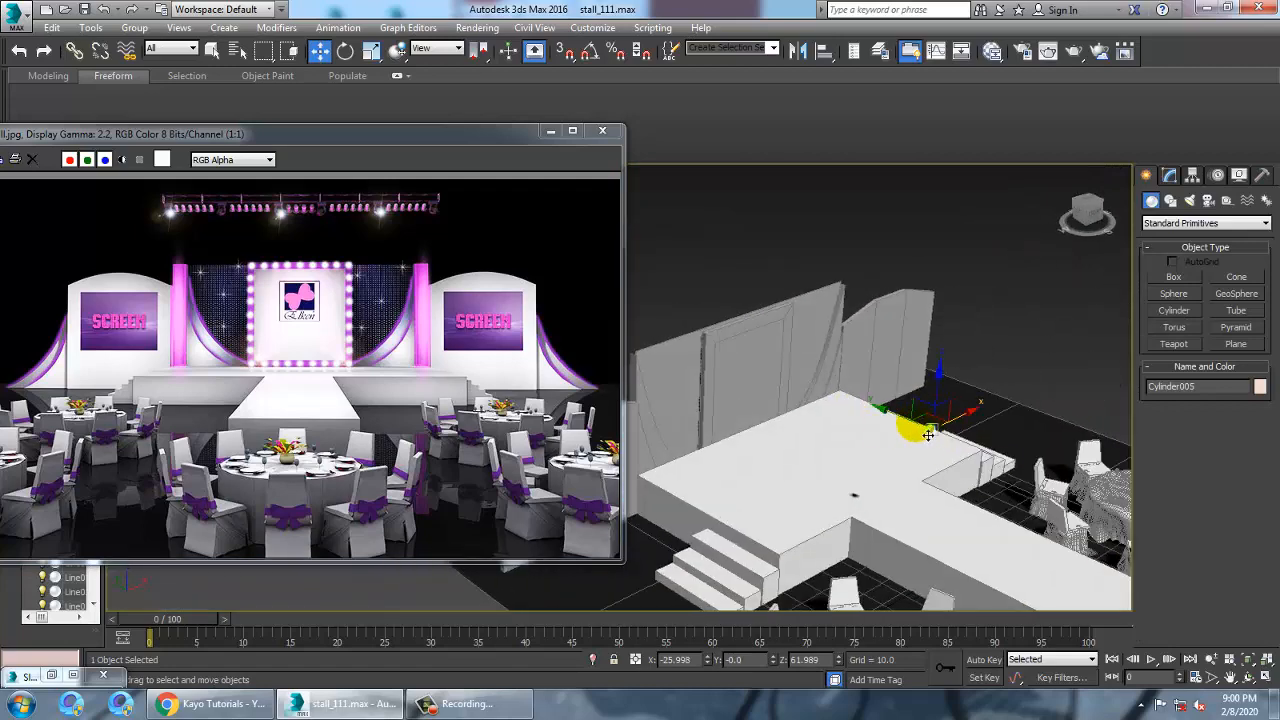
drag(930, 410, 690, 344)
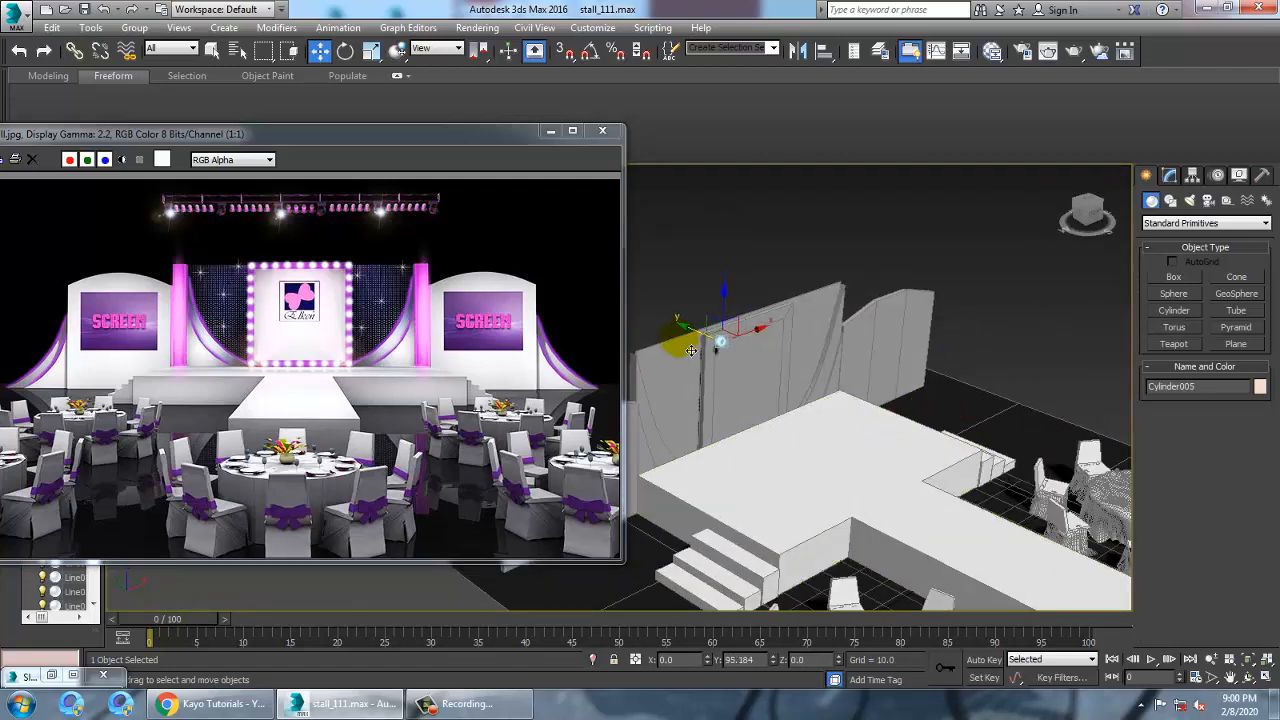
drag(692, 350, 684, 344)
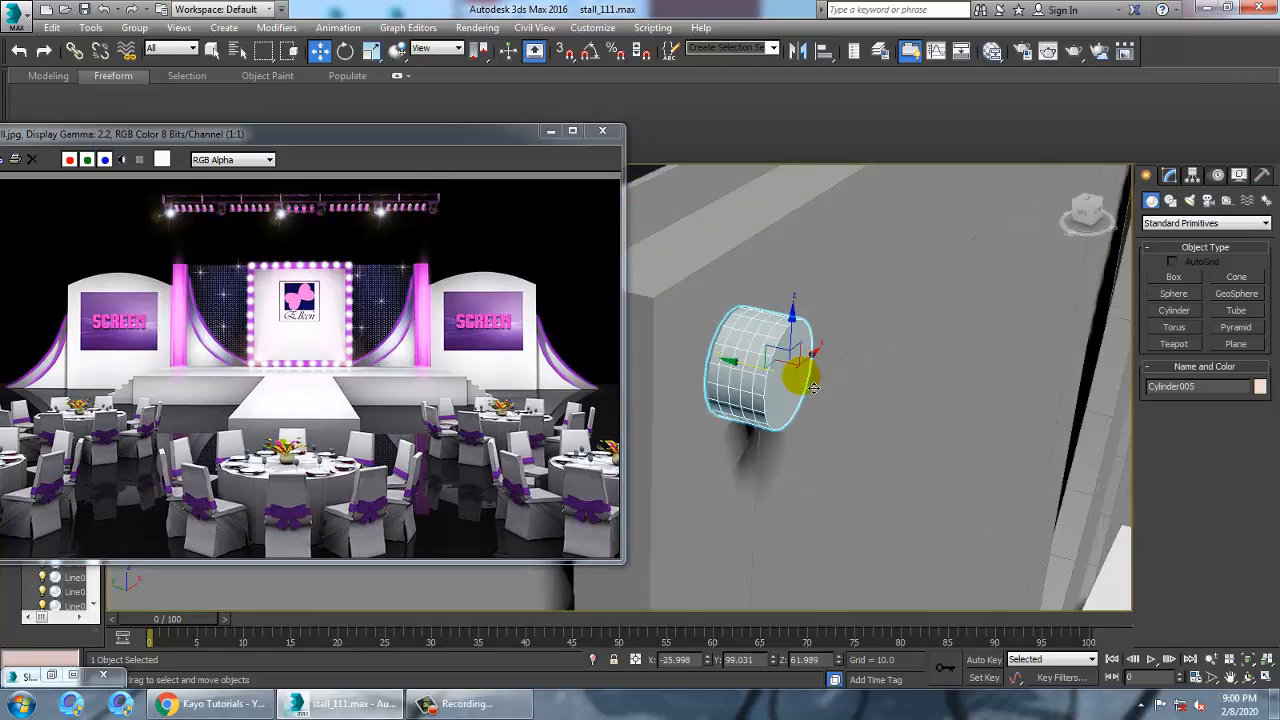
click(372, 52)
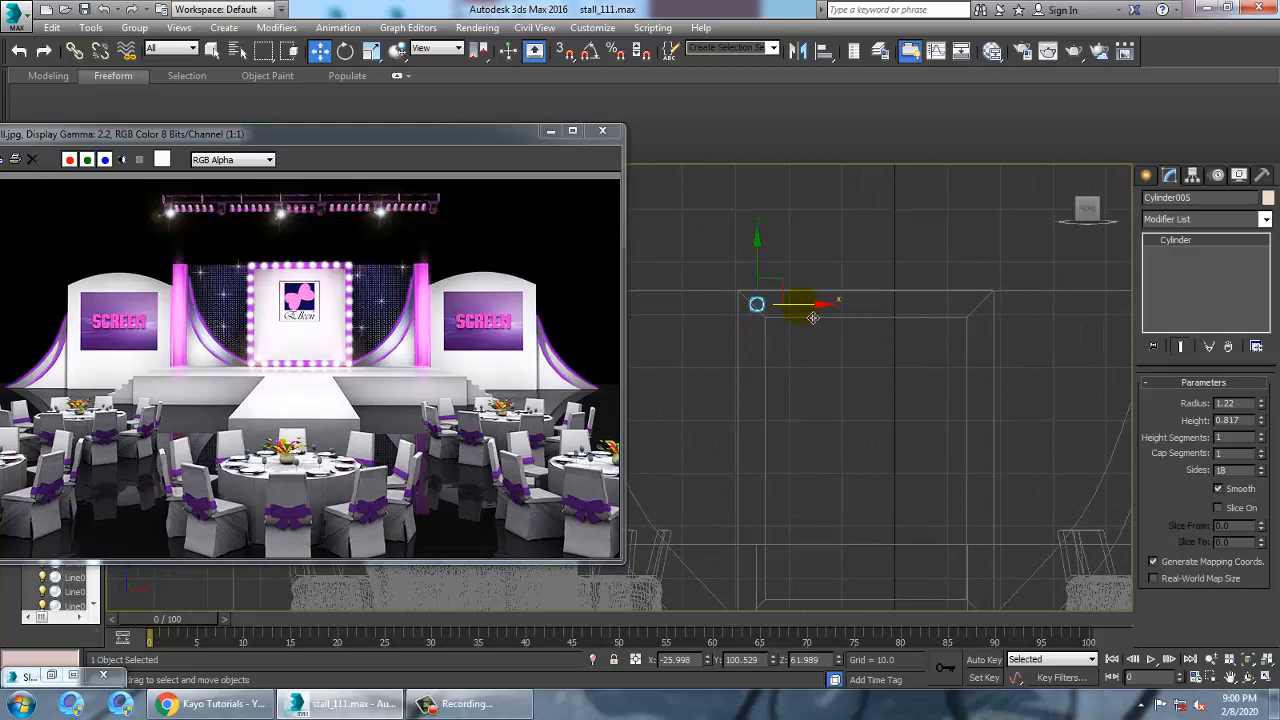
Step: Shift-clone the bulb cylinder into evenly spaced rows of copies along the screen frame edges
drag(812, 318, 796, 304)
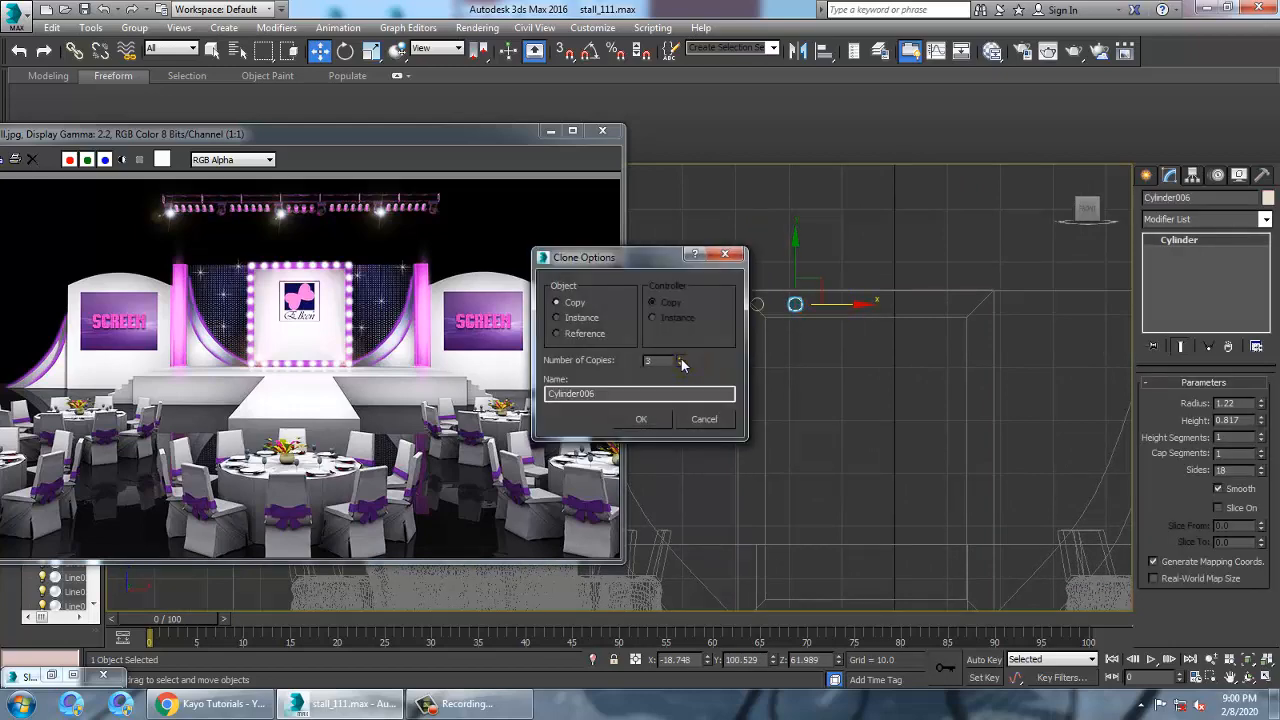
click(640, 420)
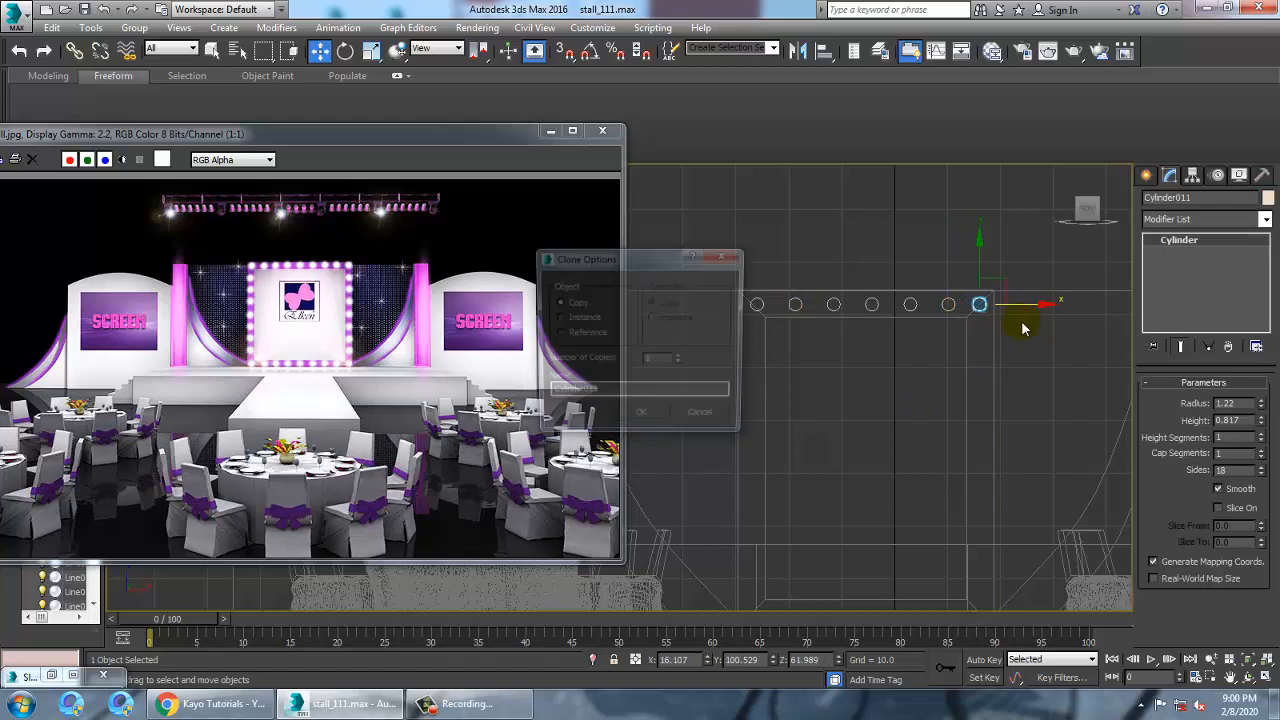
click(640, 412)
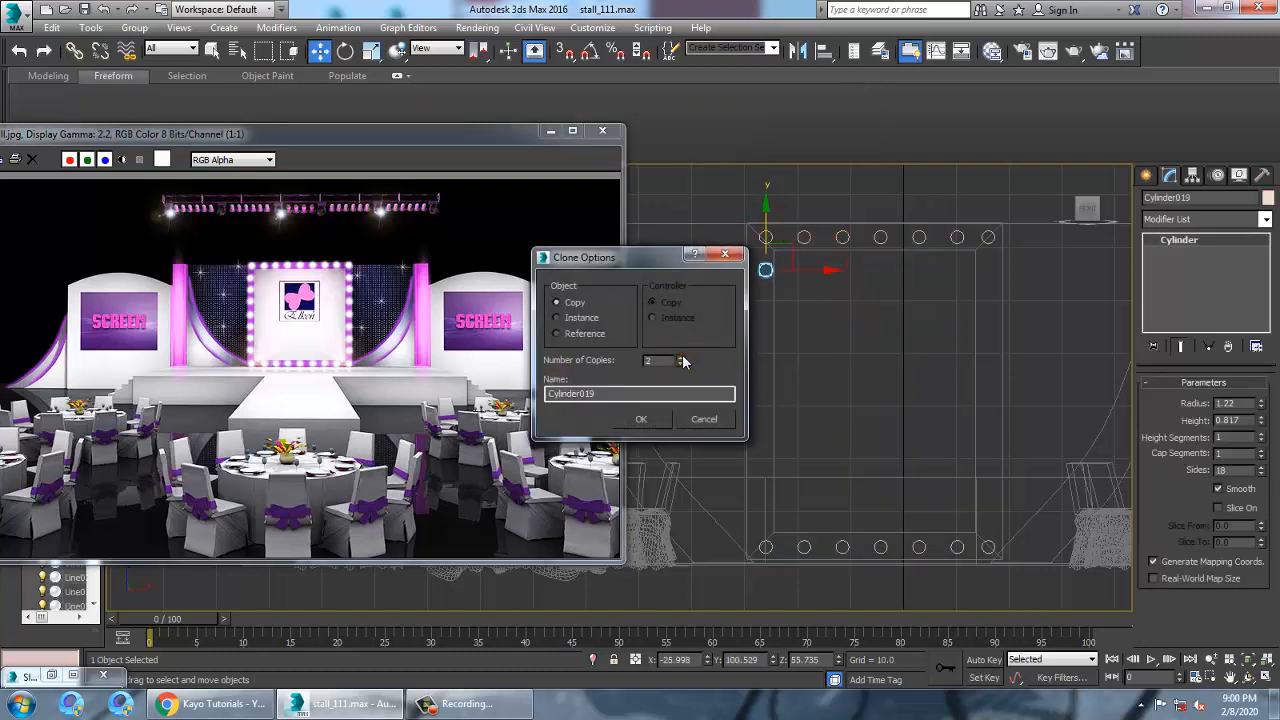
click(640, 418)
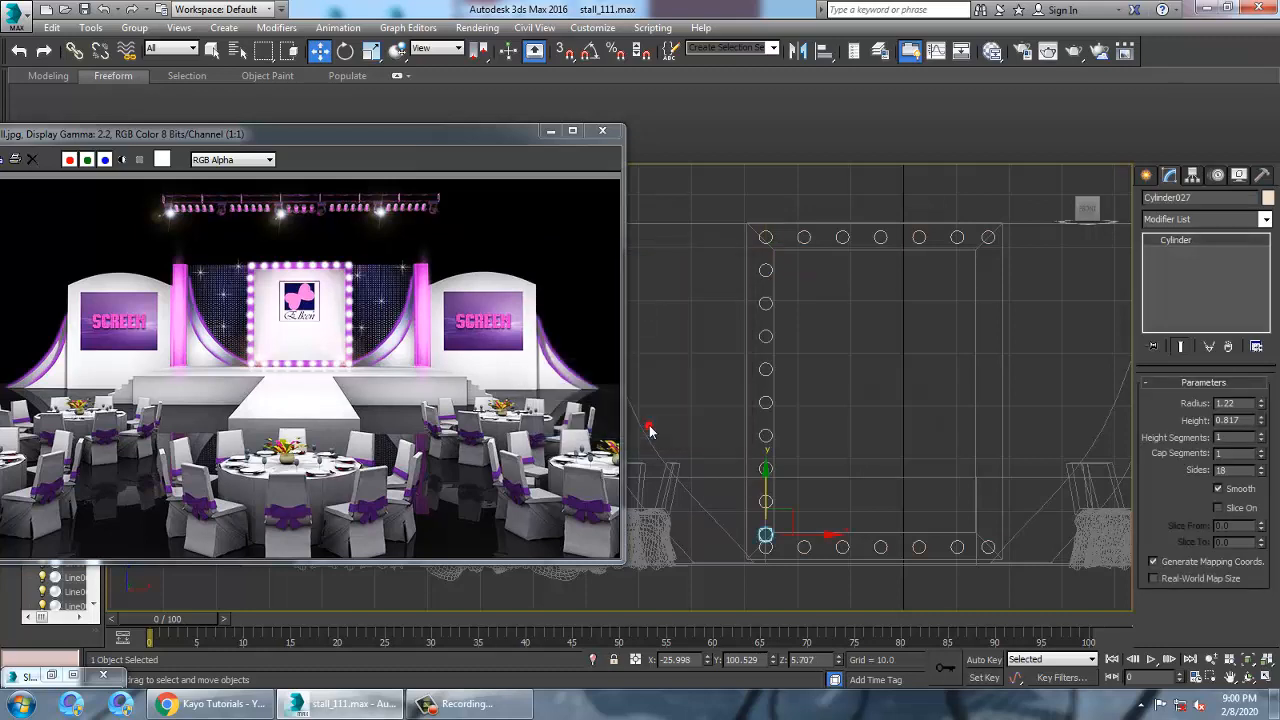
click(744, 298)
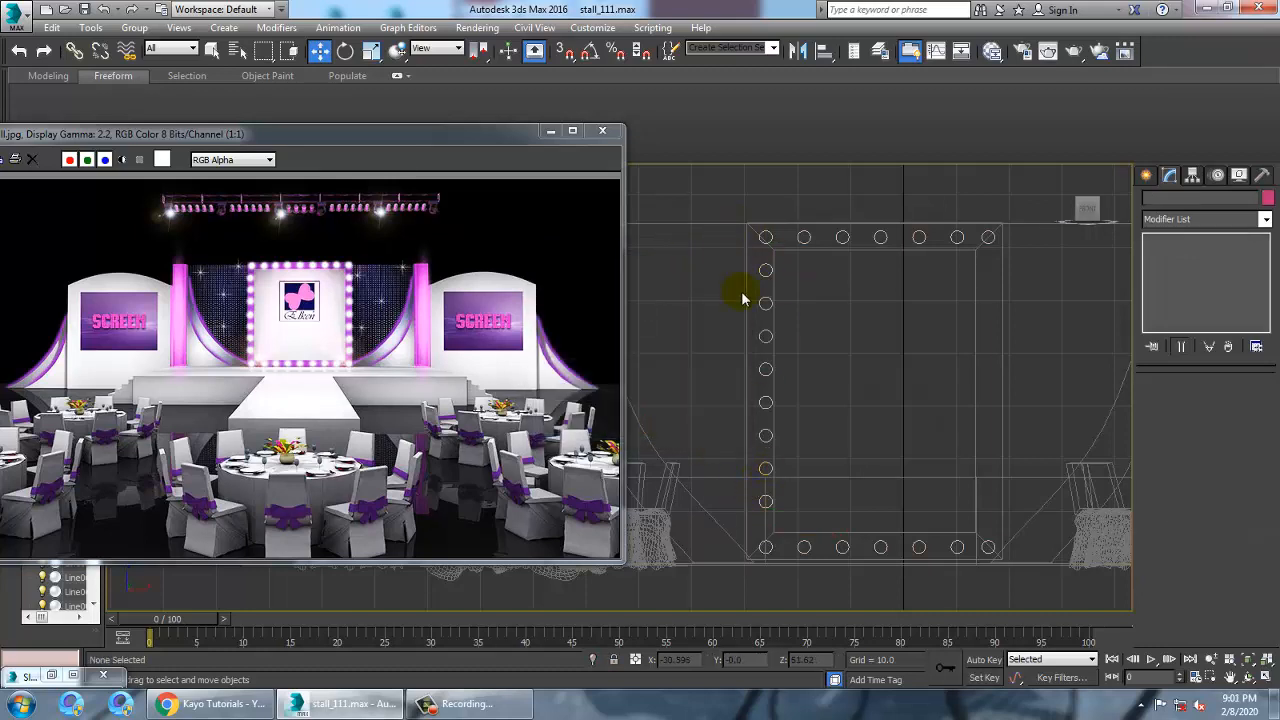
click(764, 270)
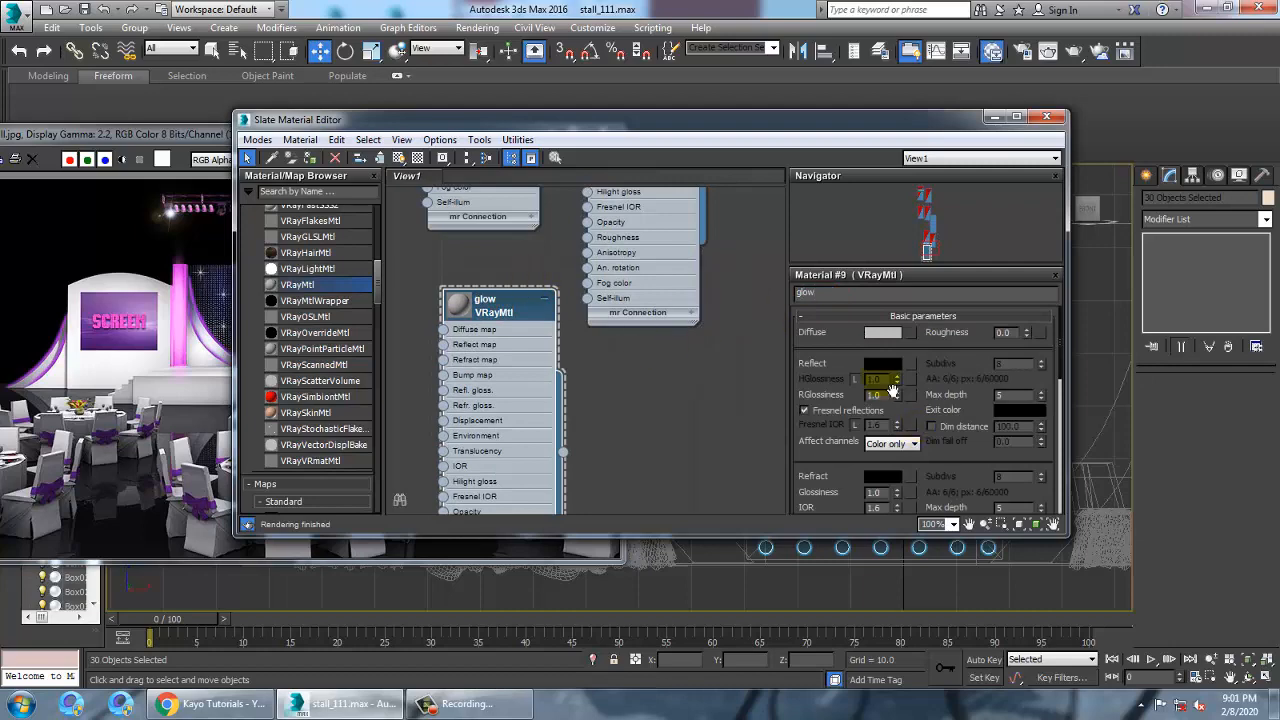
Step: Set the glow material's diffuse colour to pink
click(884, 332)
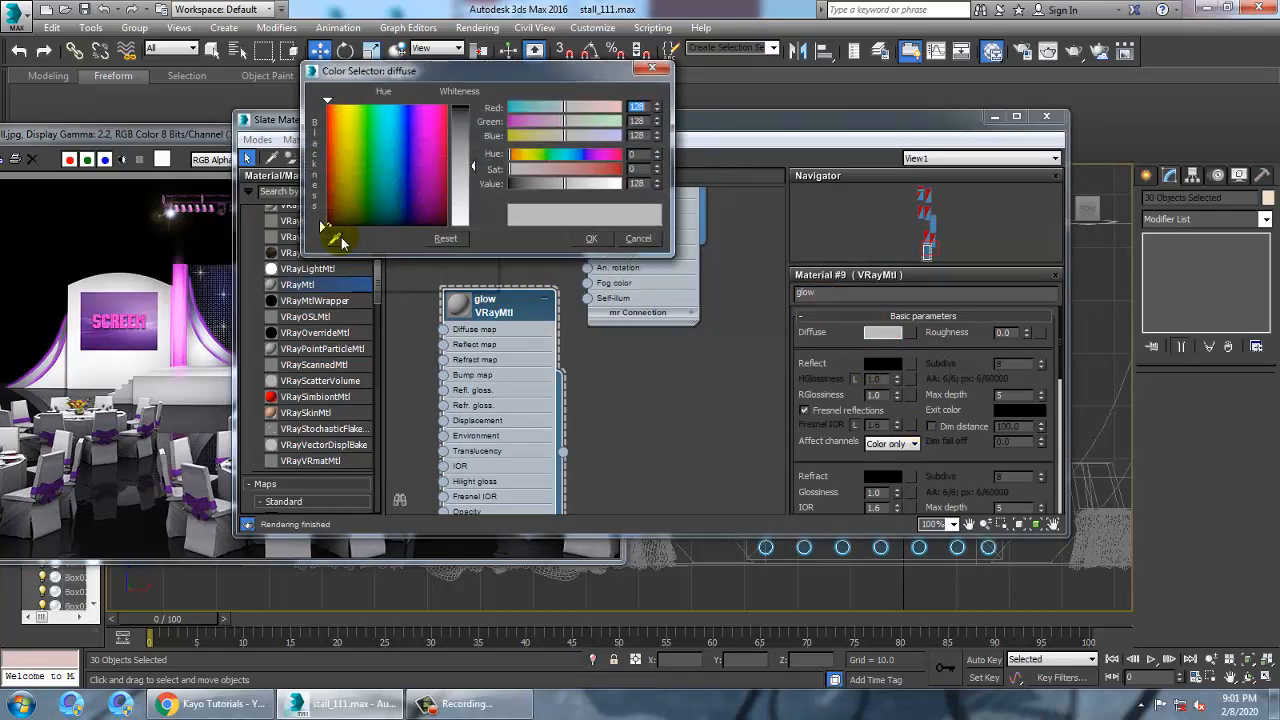
click(424, 140)
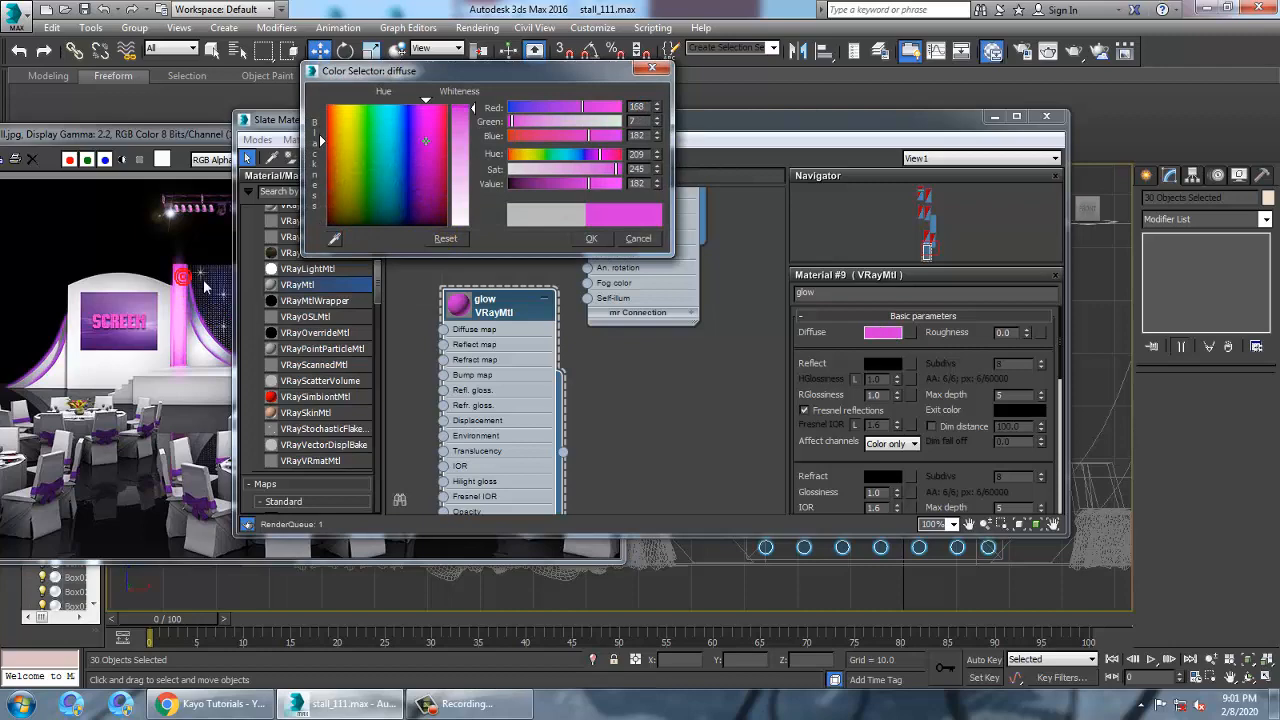
click(444, 238)
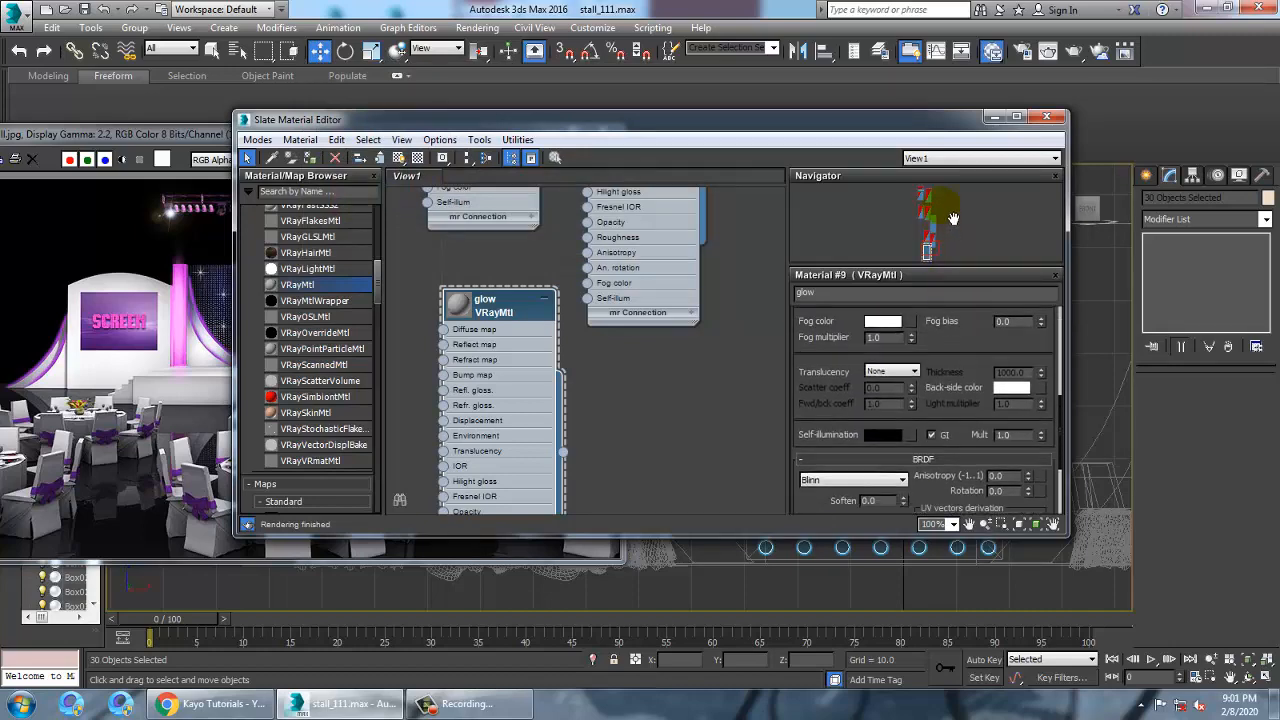
scroll(down, 3)
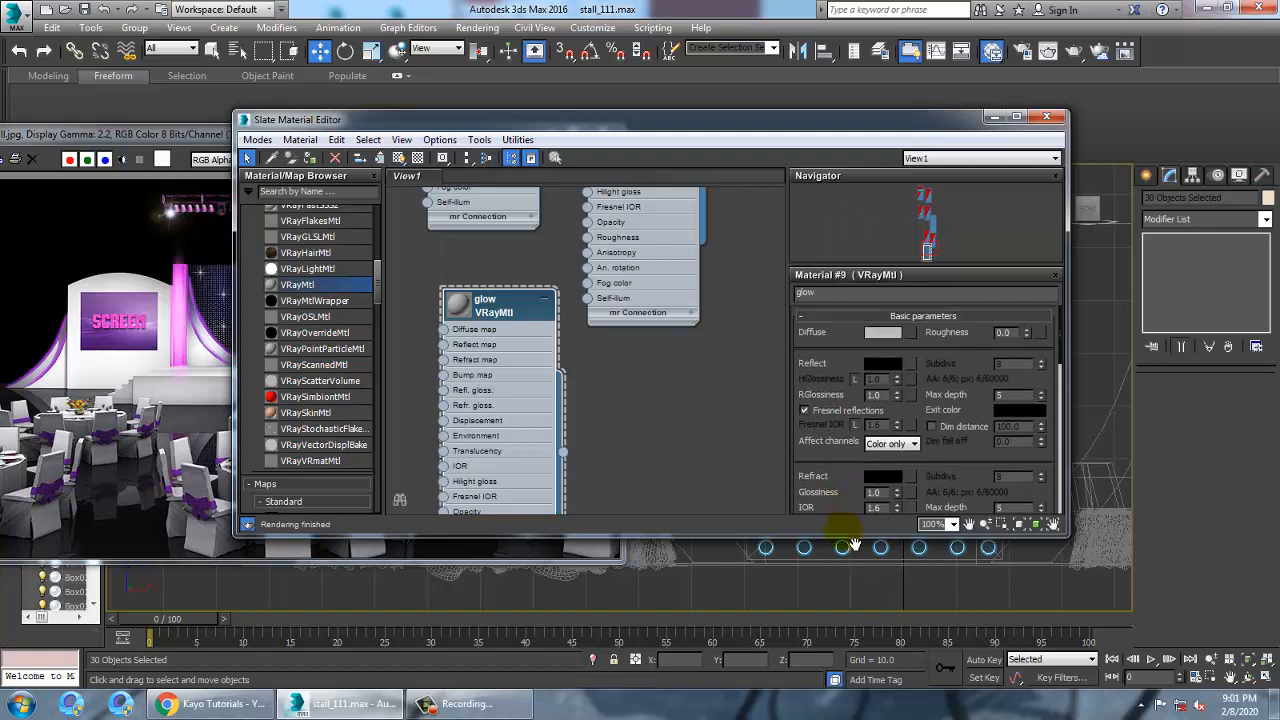
mouse_move(976, 362)
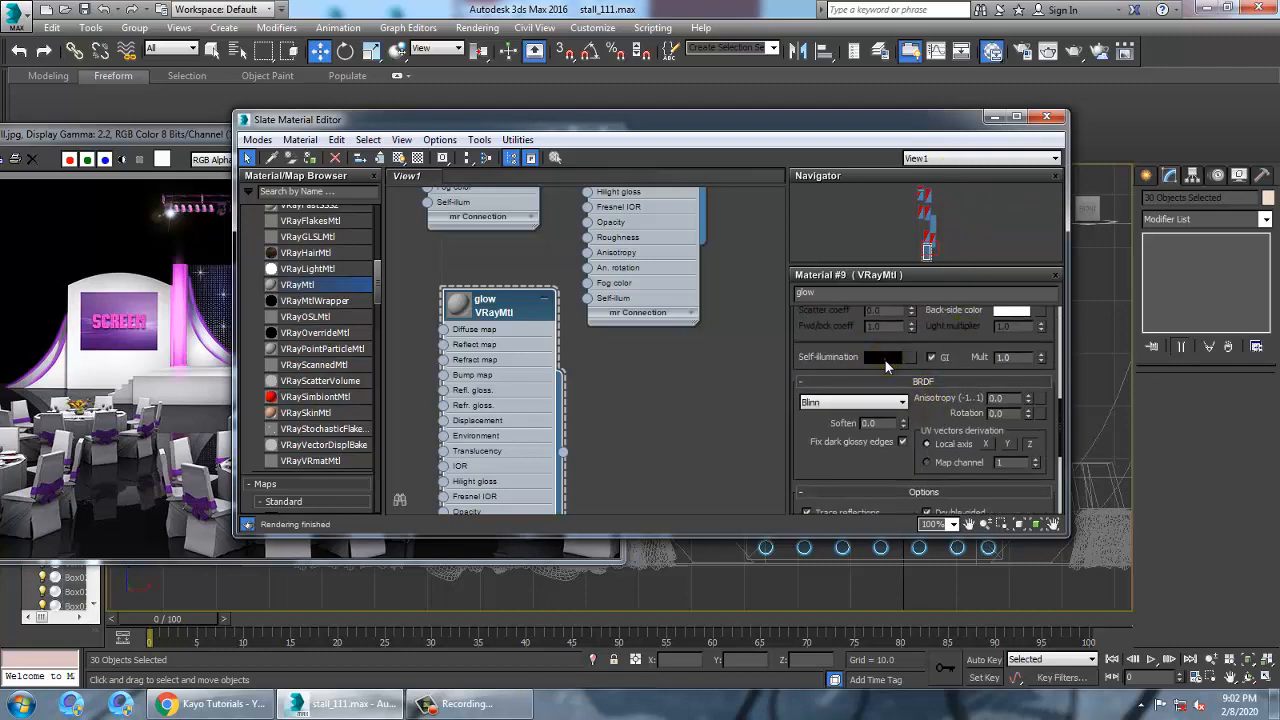
Step: Set the glow material's self-illumination to pink and assign it to the selected bulbs
click(884, 356)
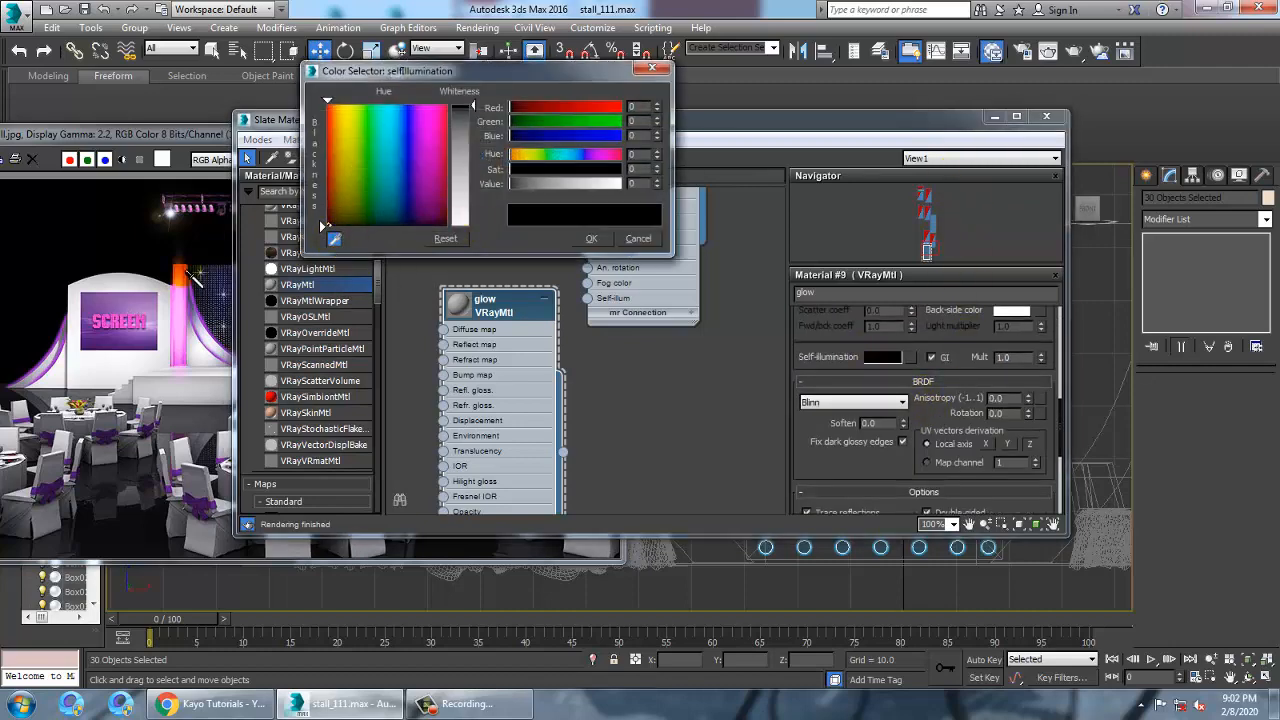
click(592, 238)
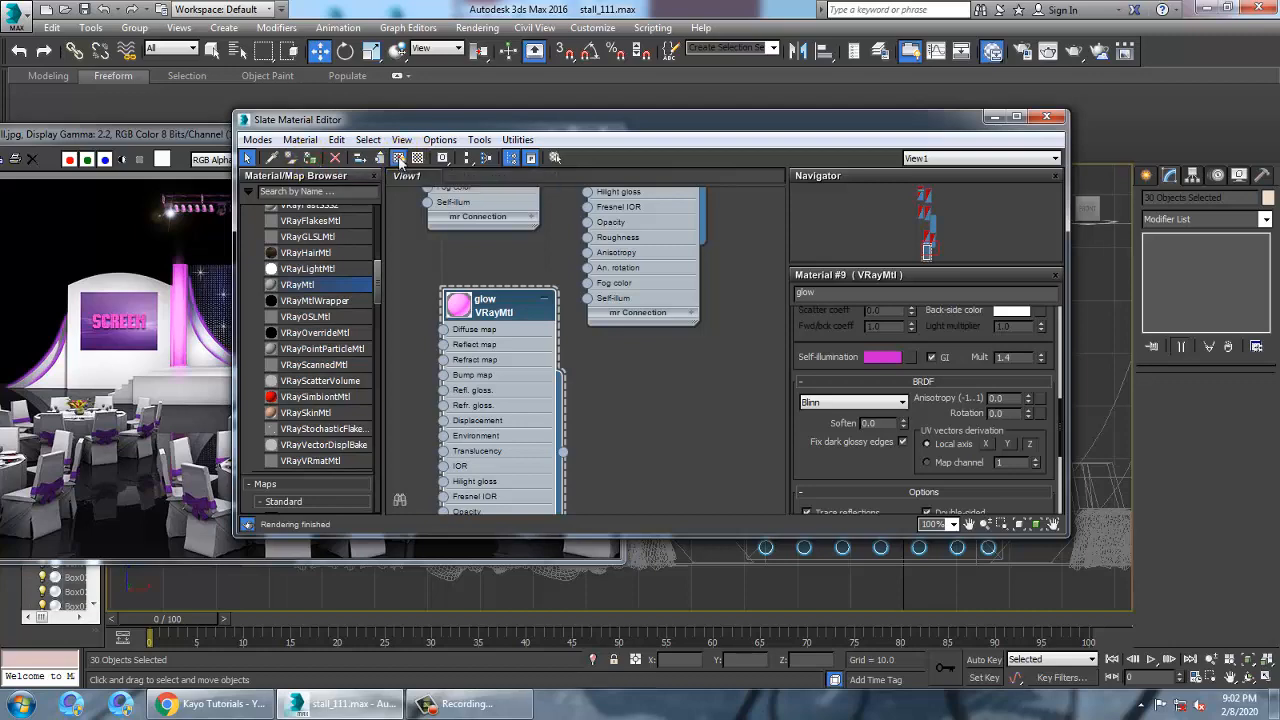
click(1058, 116)
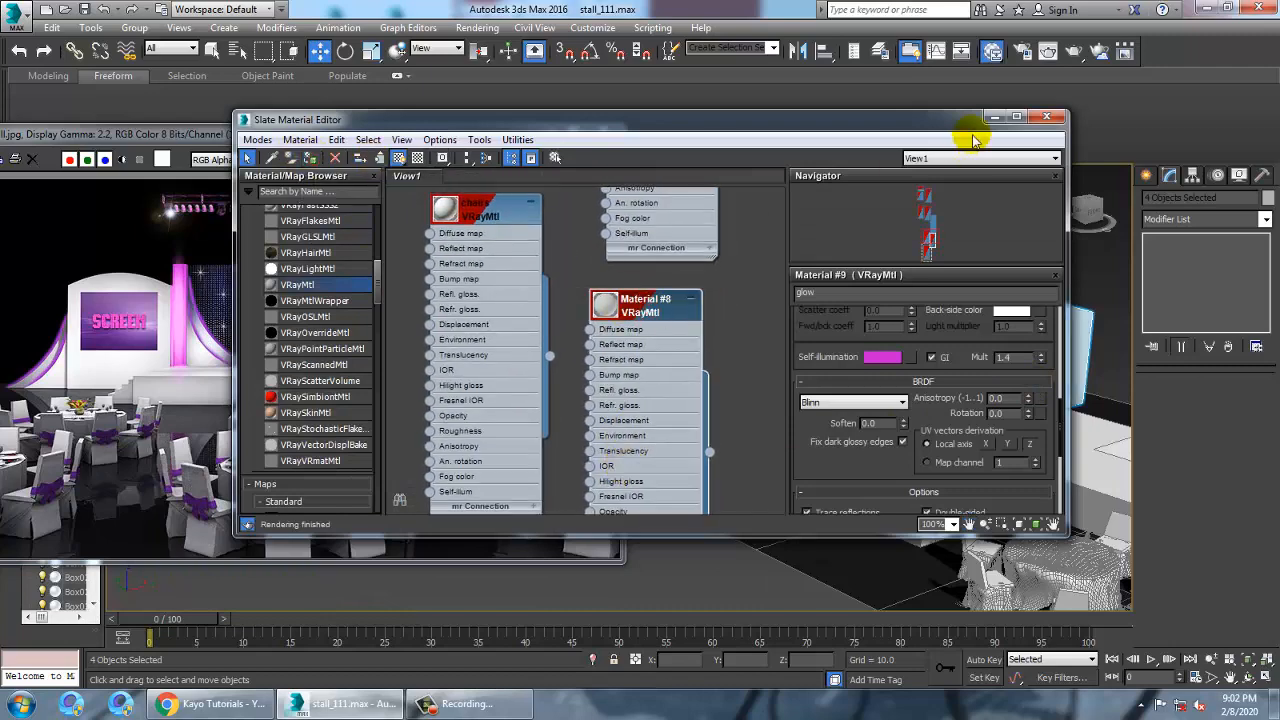
Step: Orbit around the pink bulb-lined stage frame and close the previous render window
click(1056, 116)
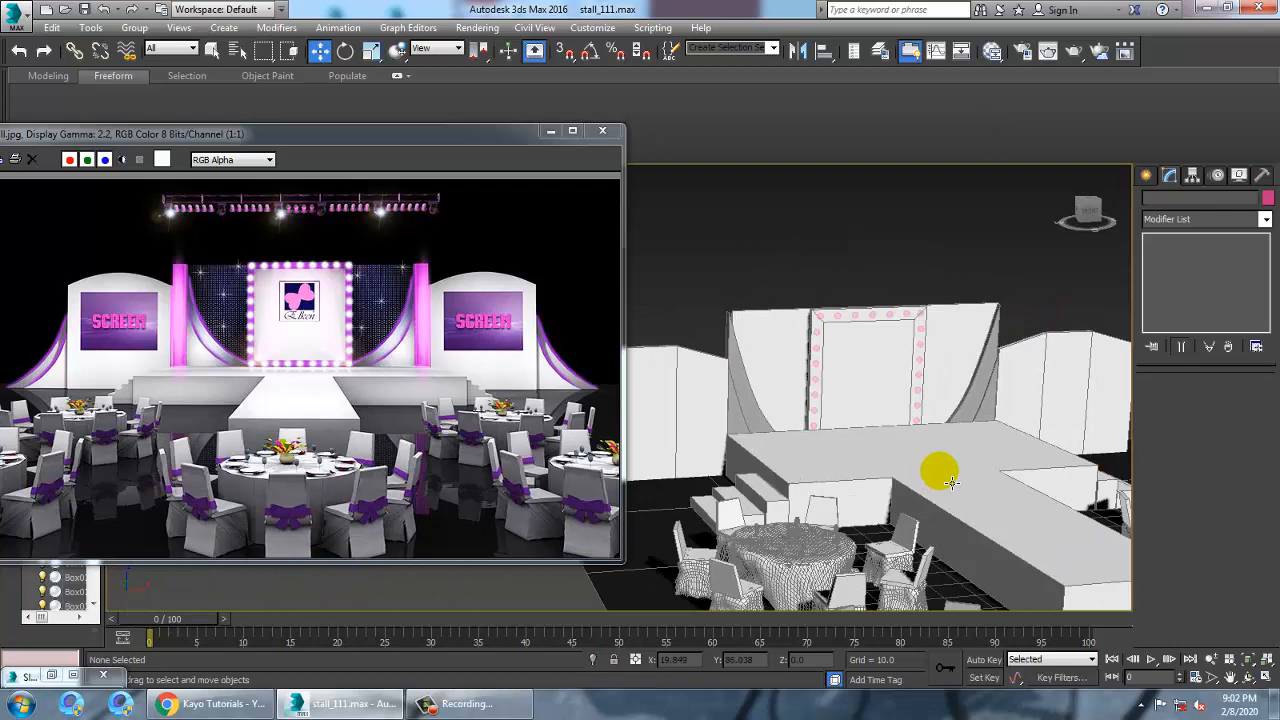
drag(940, 470, 930, 404)
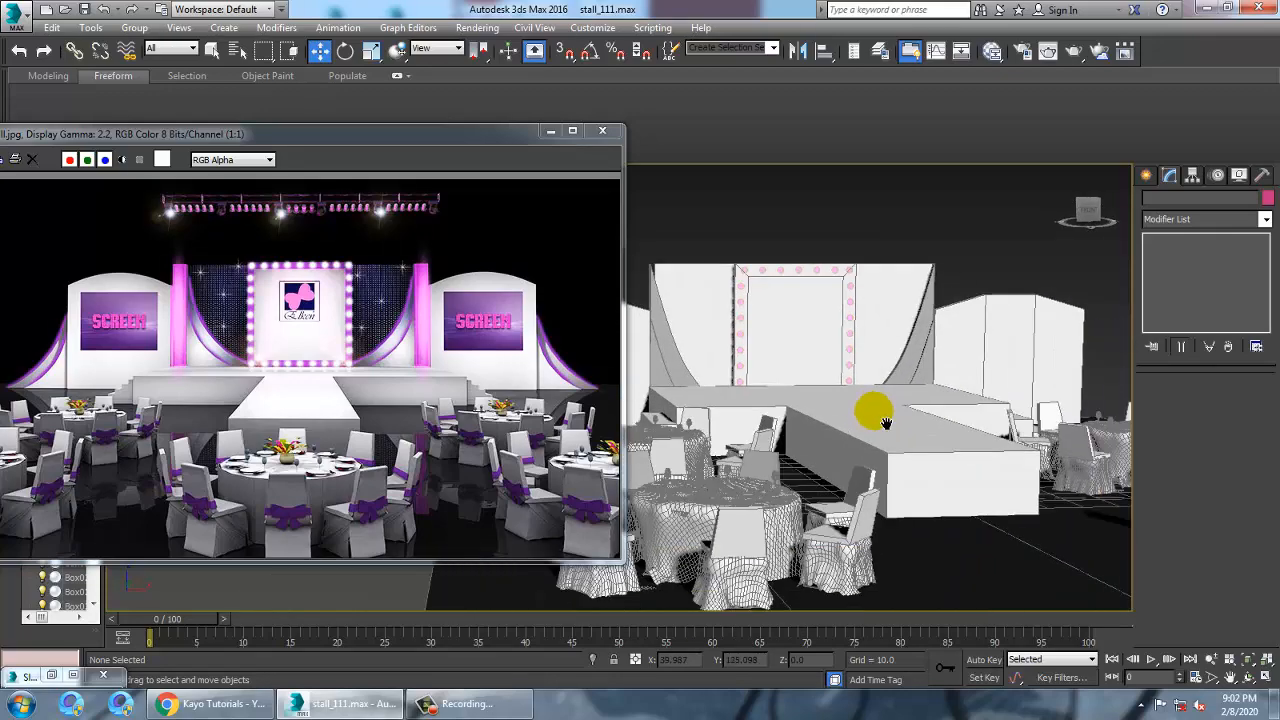
drag(880, 420, 830, 450)
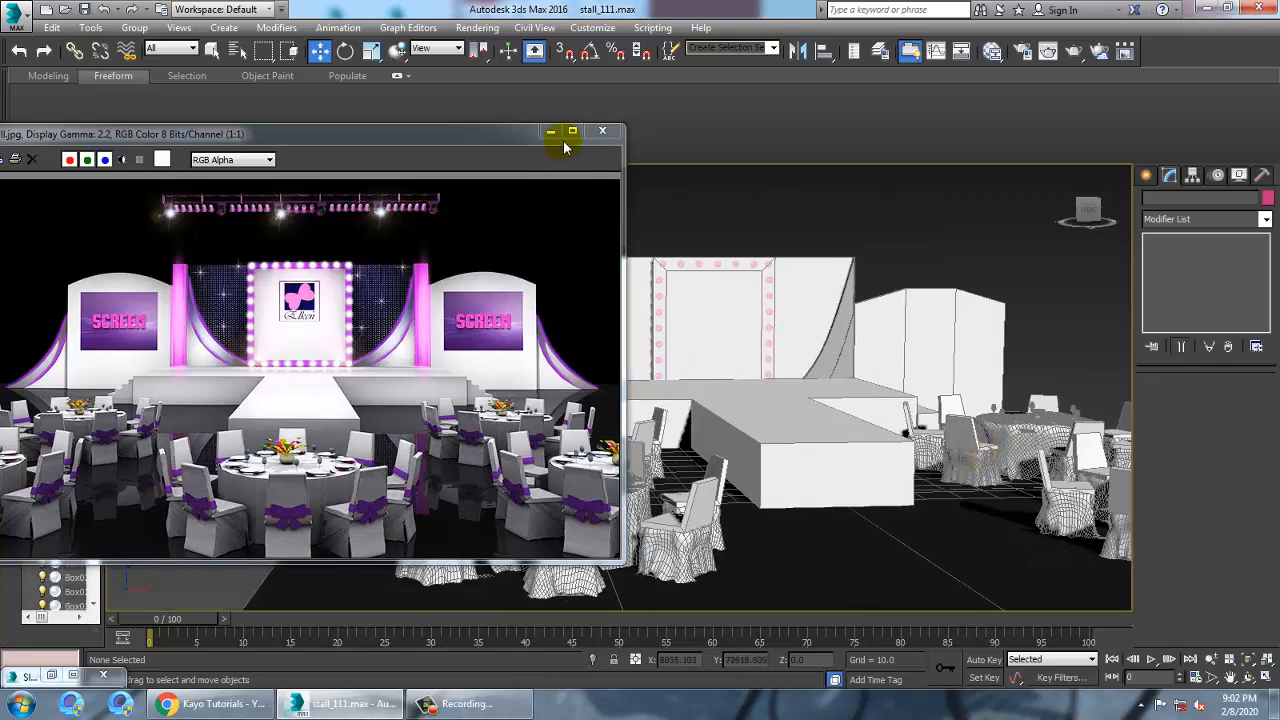
click(602, 132)
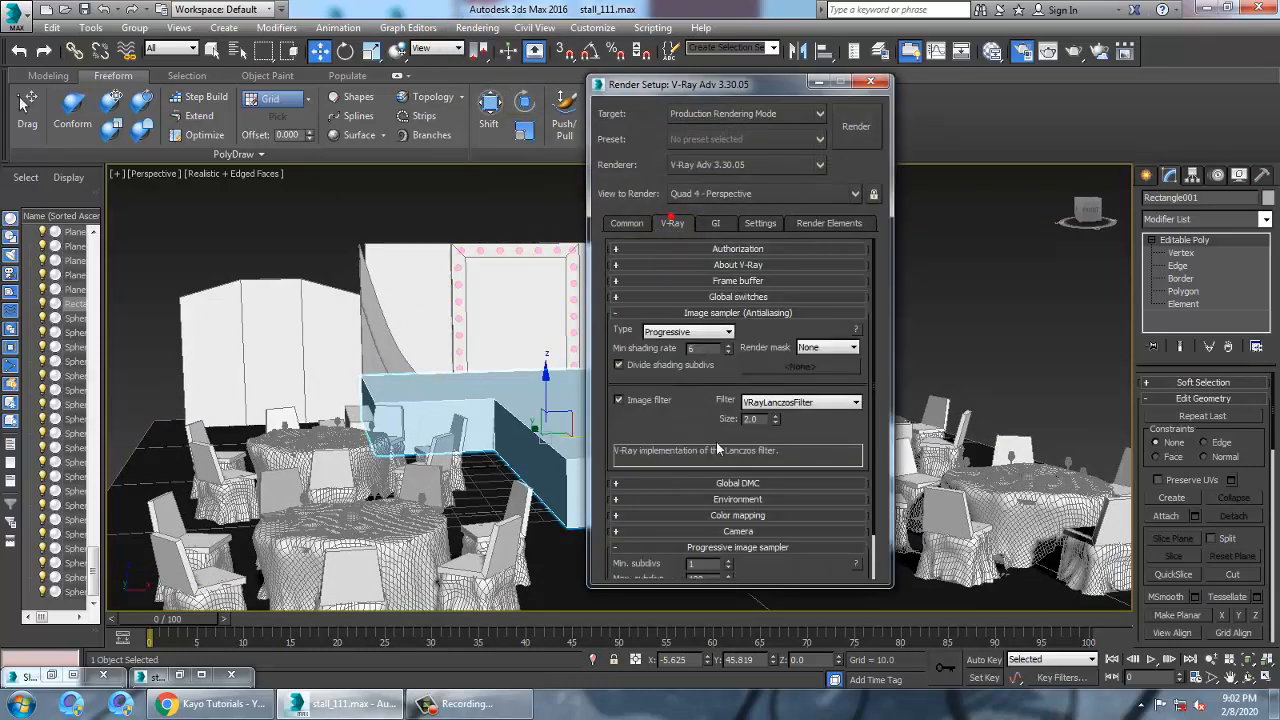
Step: Set the Common render output size to the HDTV (video) 1920×1080 preset
click(626, 224)
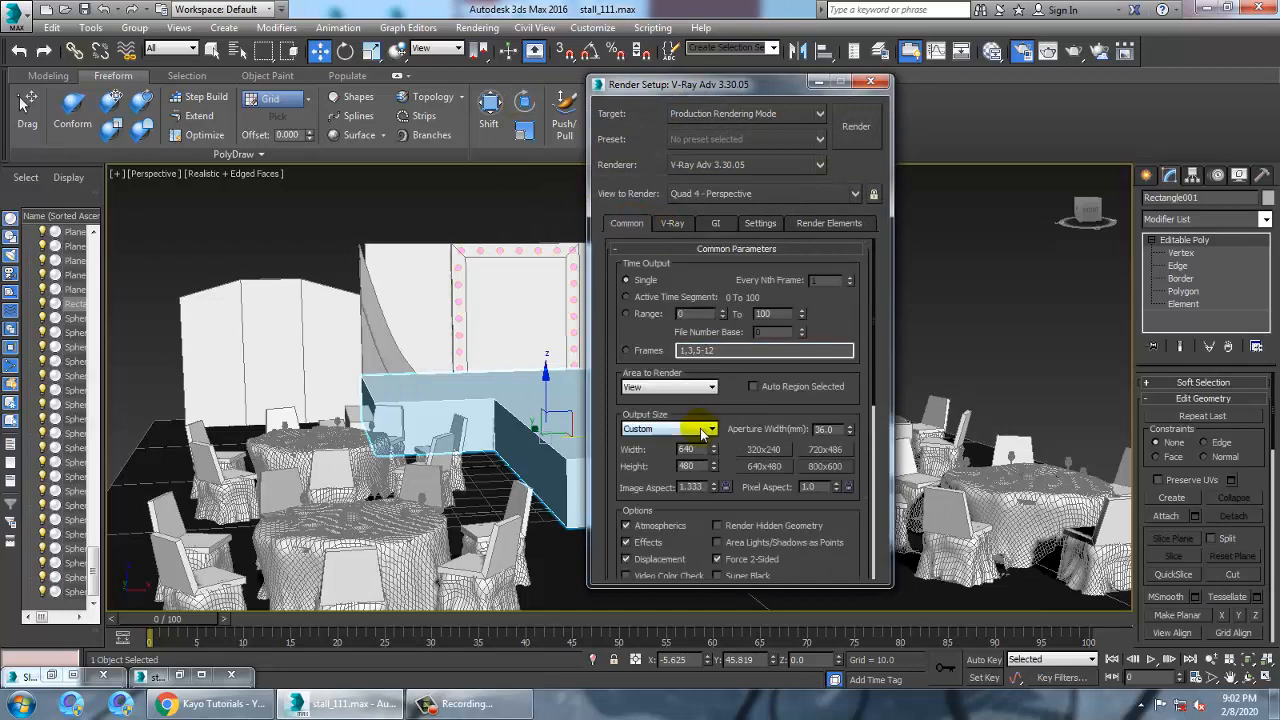
click(668, 428)
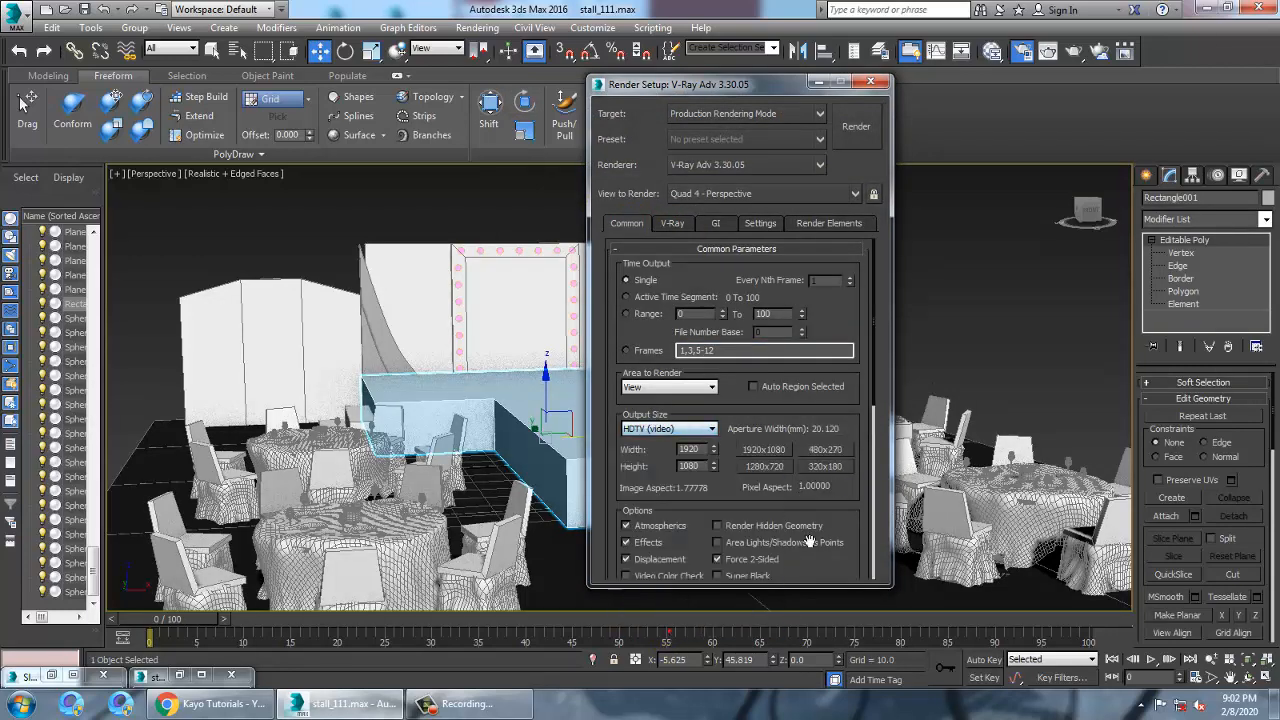
click(856, 126)
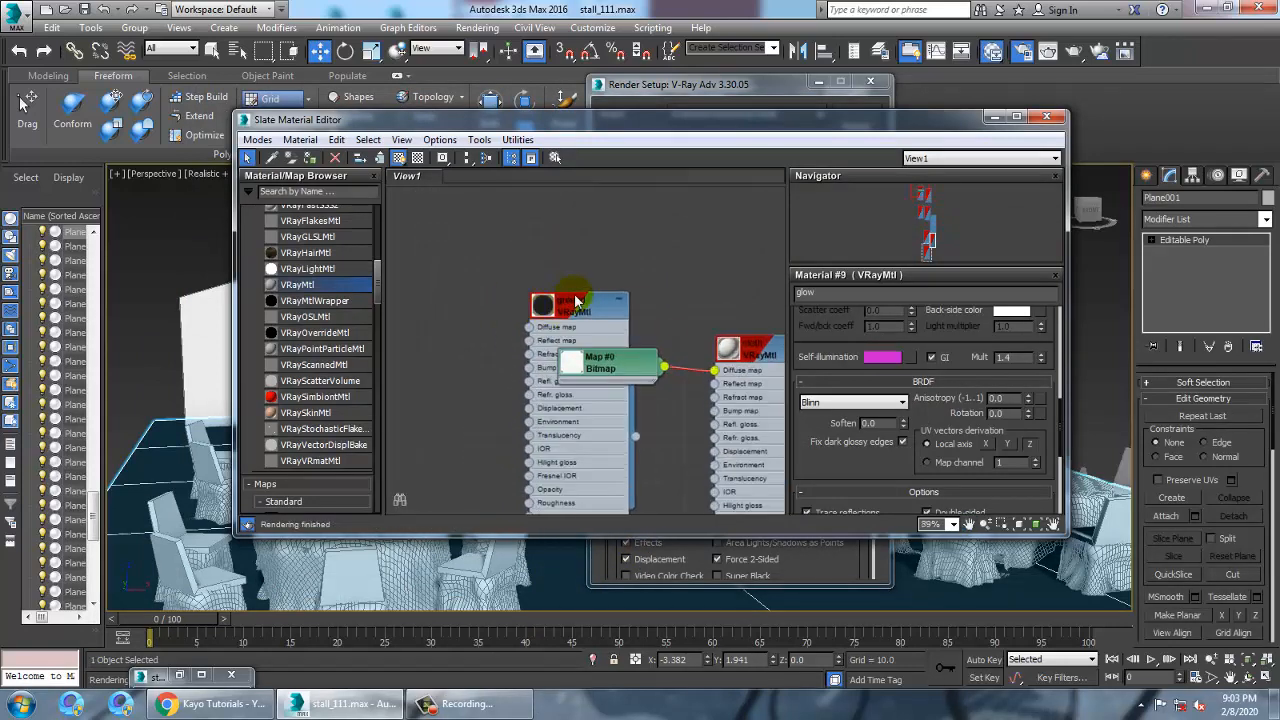
Step: Bring up the environment background bitmap and the 'ground' VRayMtl for editing
click(884, 364)
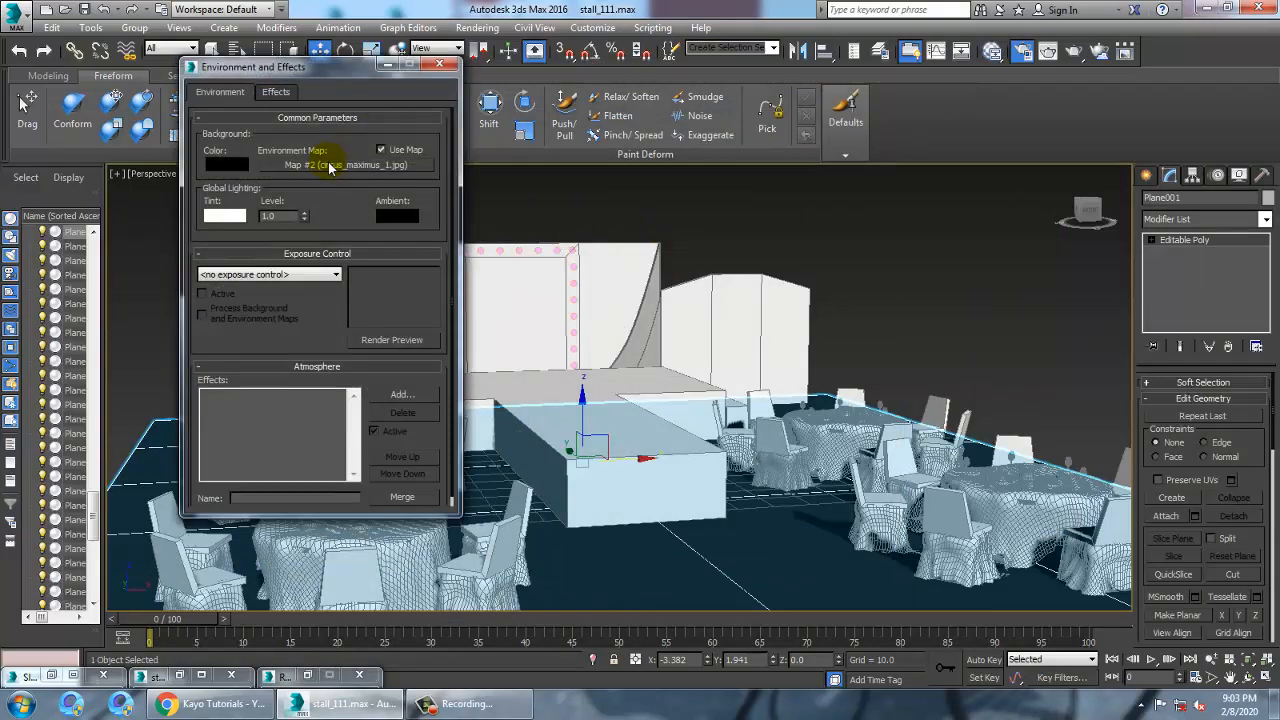
click(380, 150)
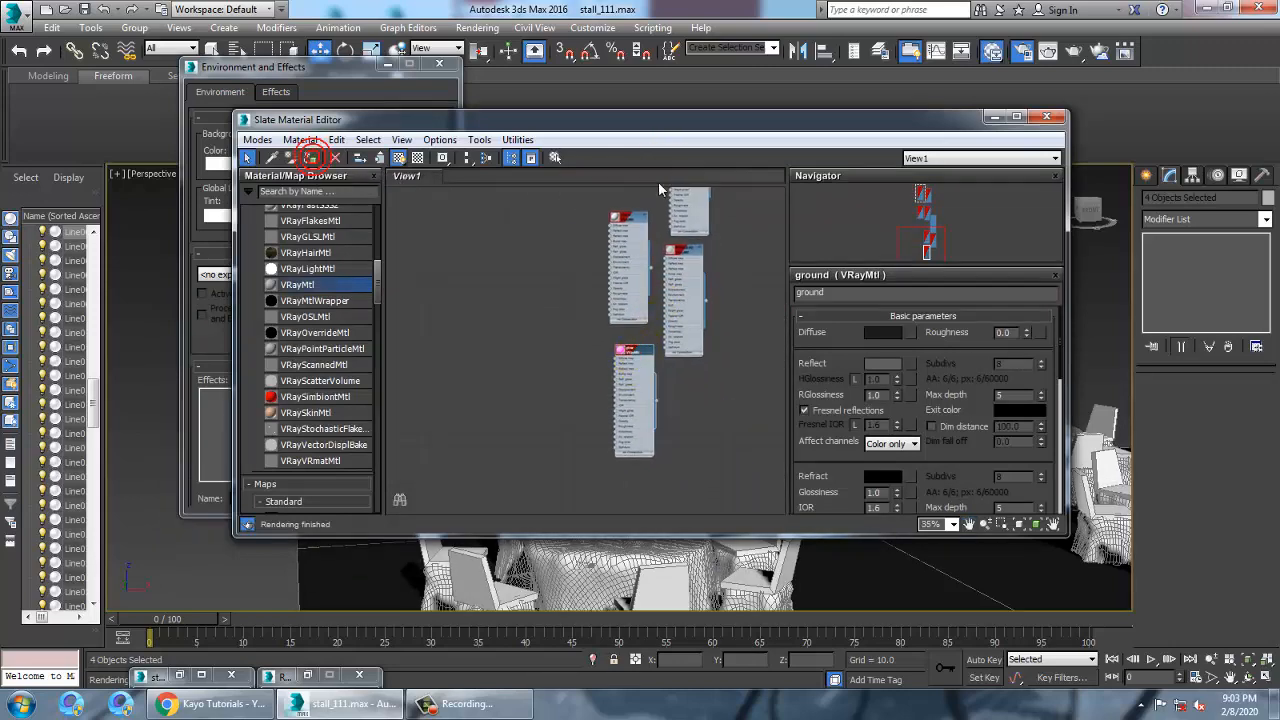
Step: Start a production V-Ray render of the stage at 1920×1080
click(1046, 116)
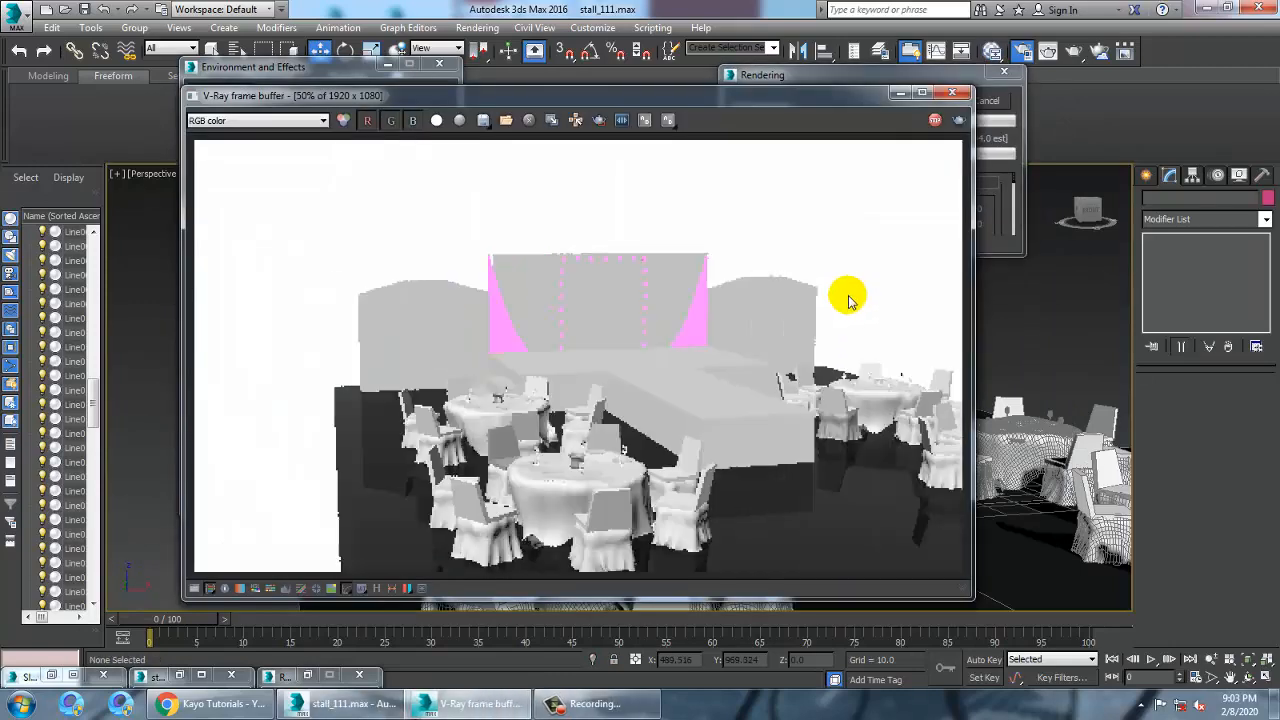
mouse_move(830, 296)
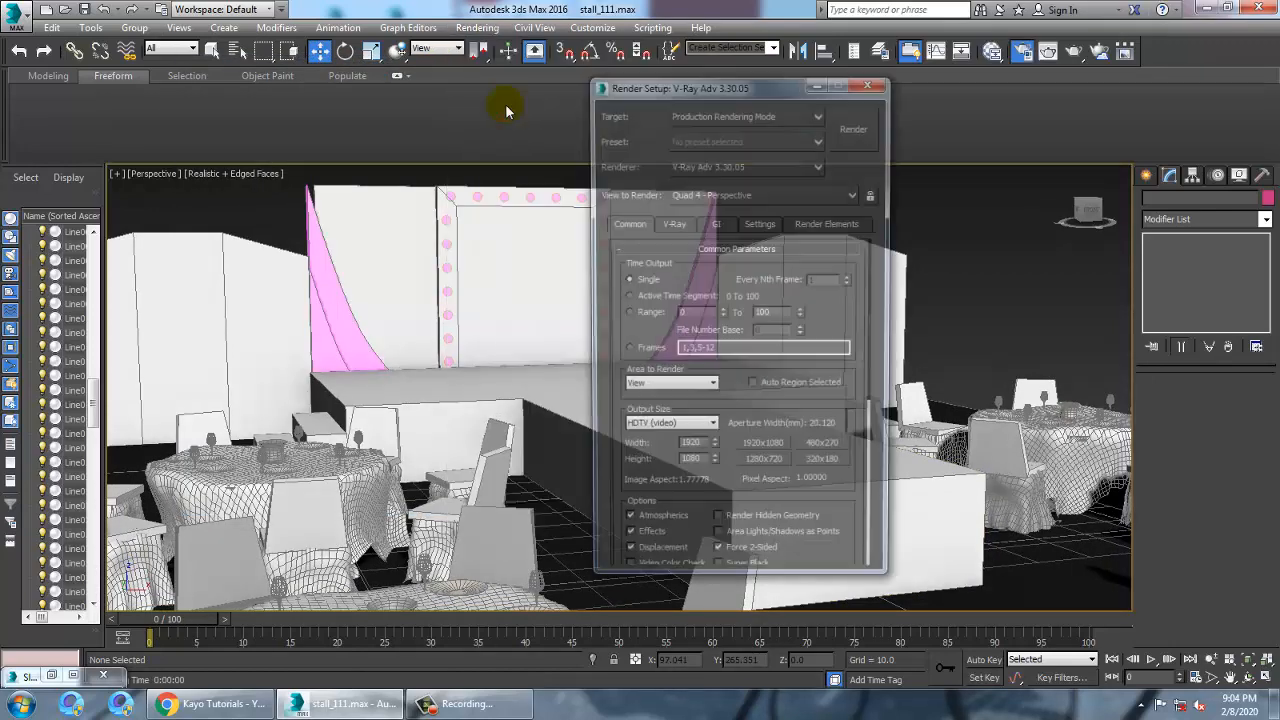
Step: Choose the Catmull-Rom image filter and the Medium irradiance map preset in V-Ray settings
click(672, 224)
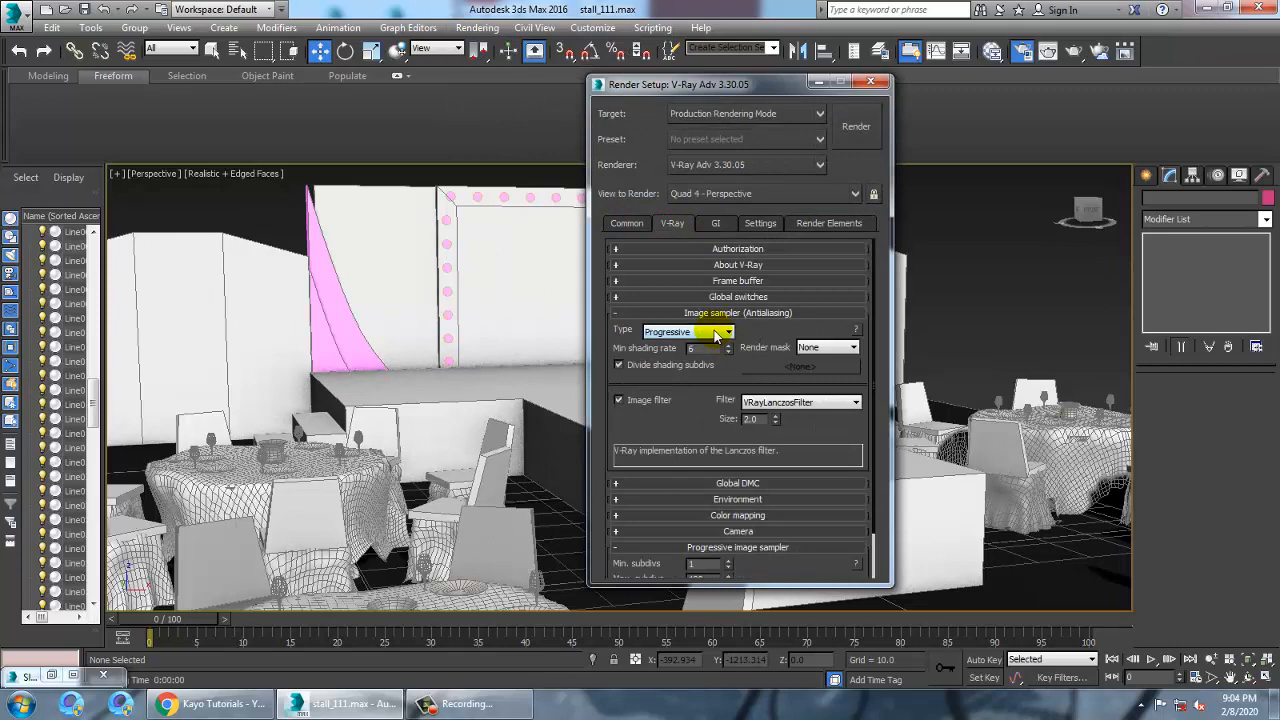
click(716, 224)
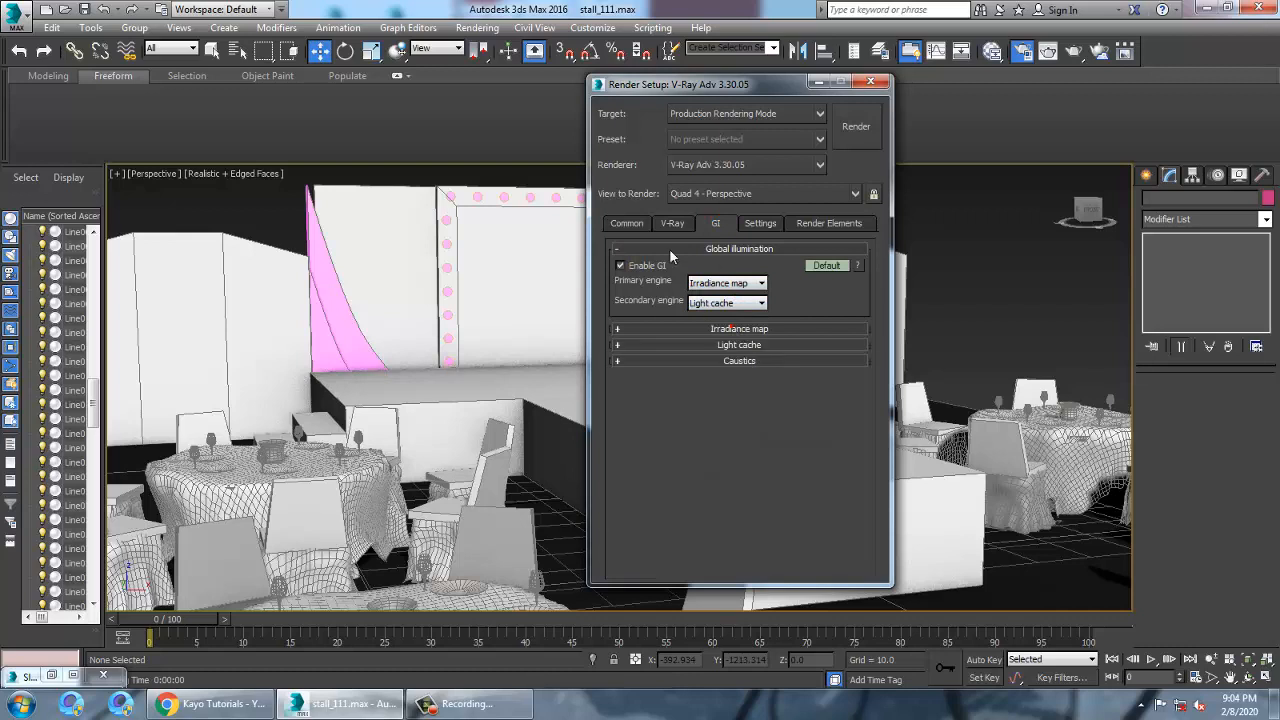
click(672, 224)
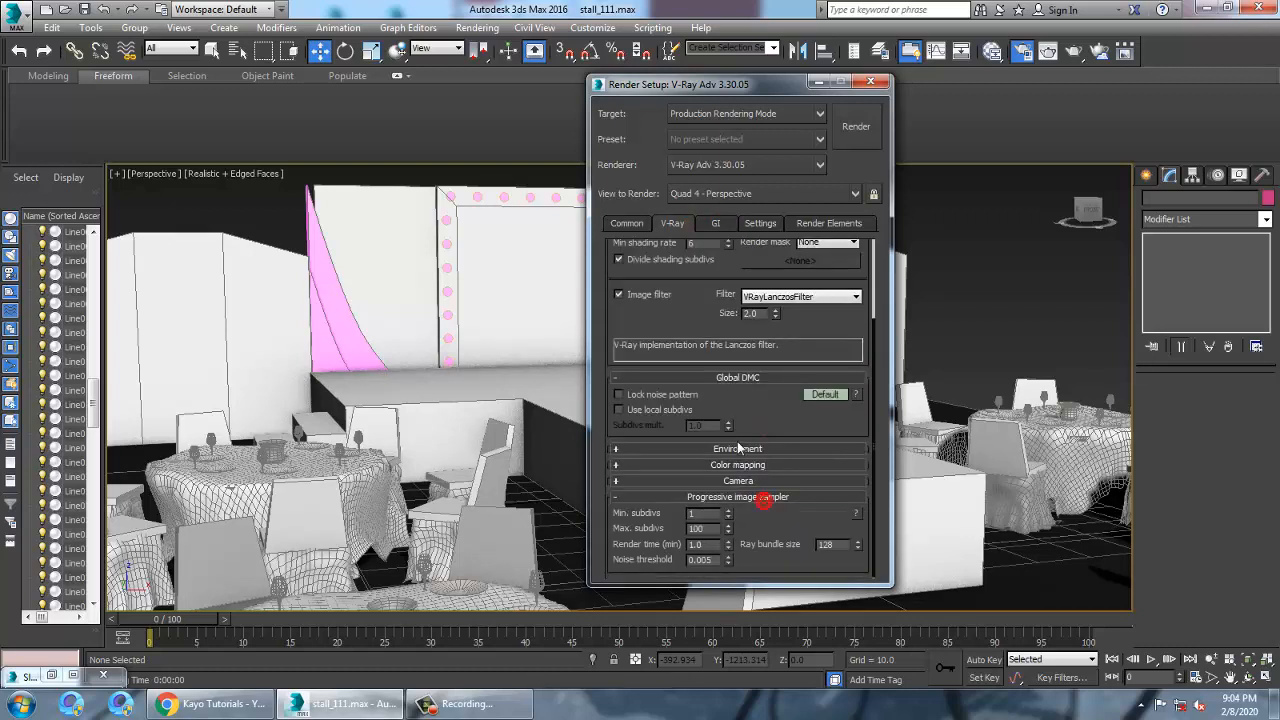
click(736, 448)
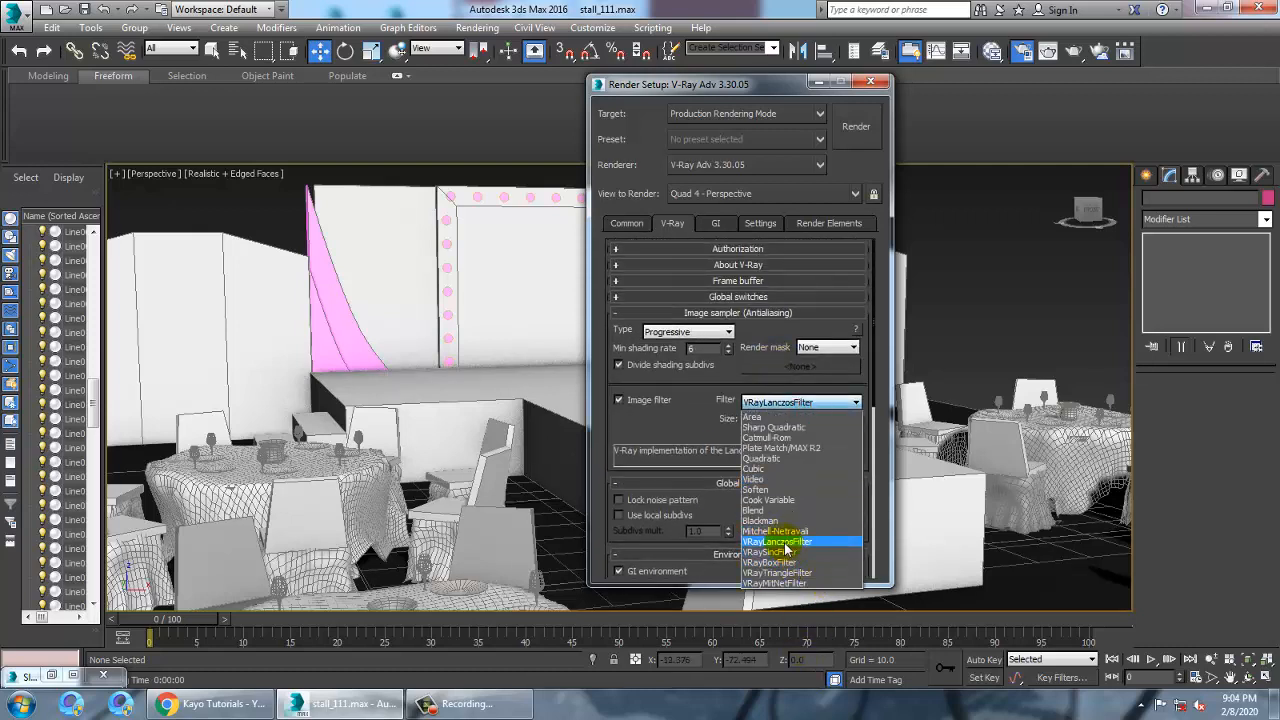
mouse_move(784, 438)
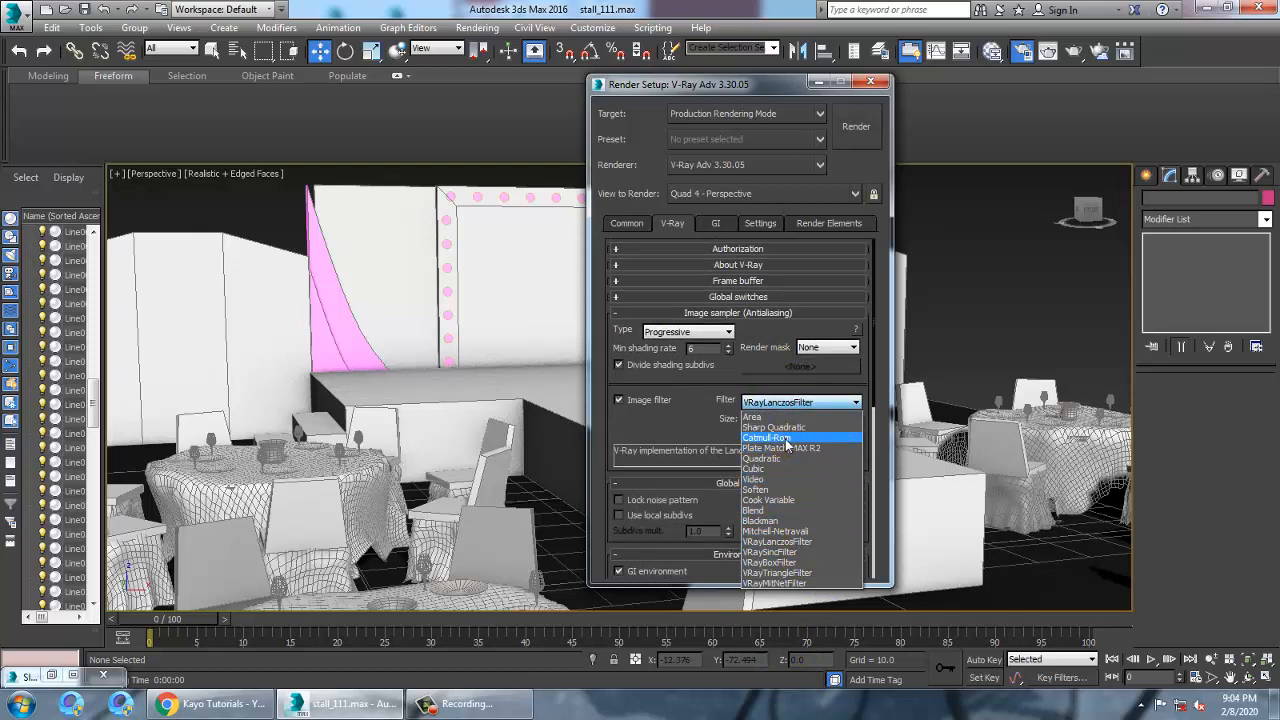
click(716, 224)
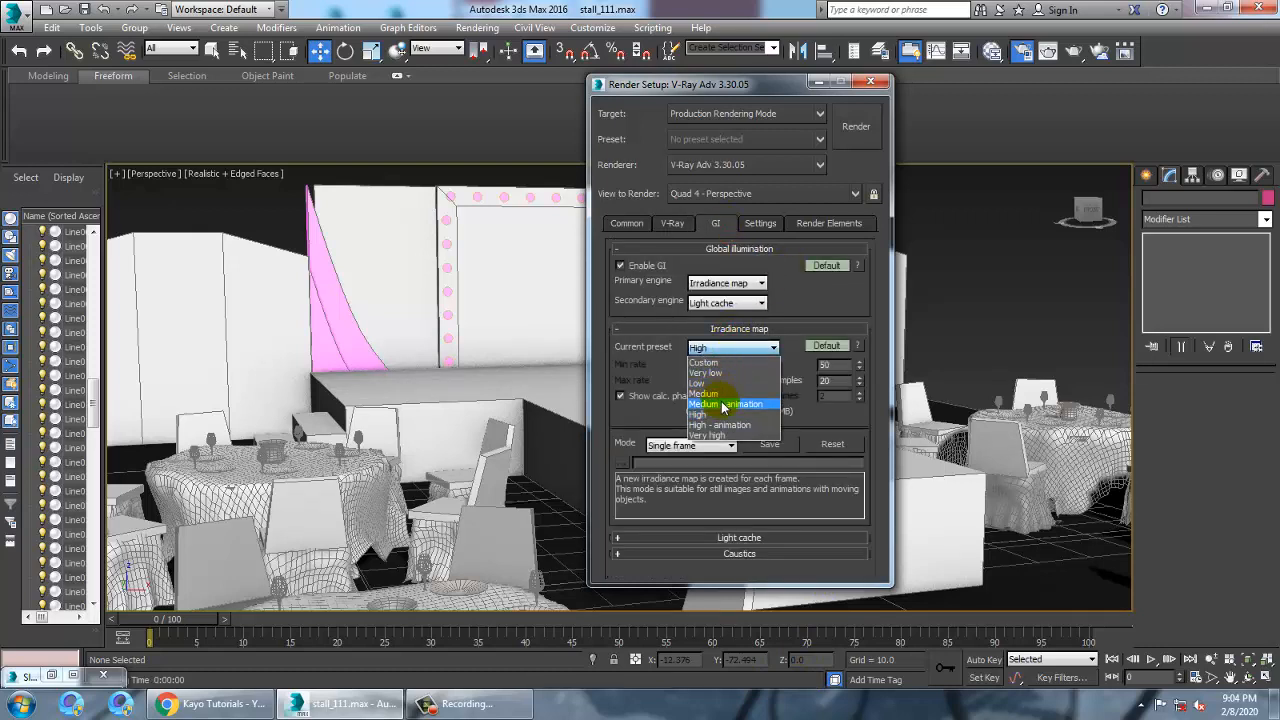
click(856, 126)
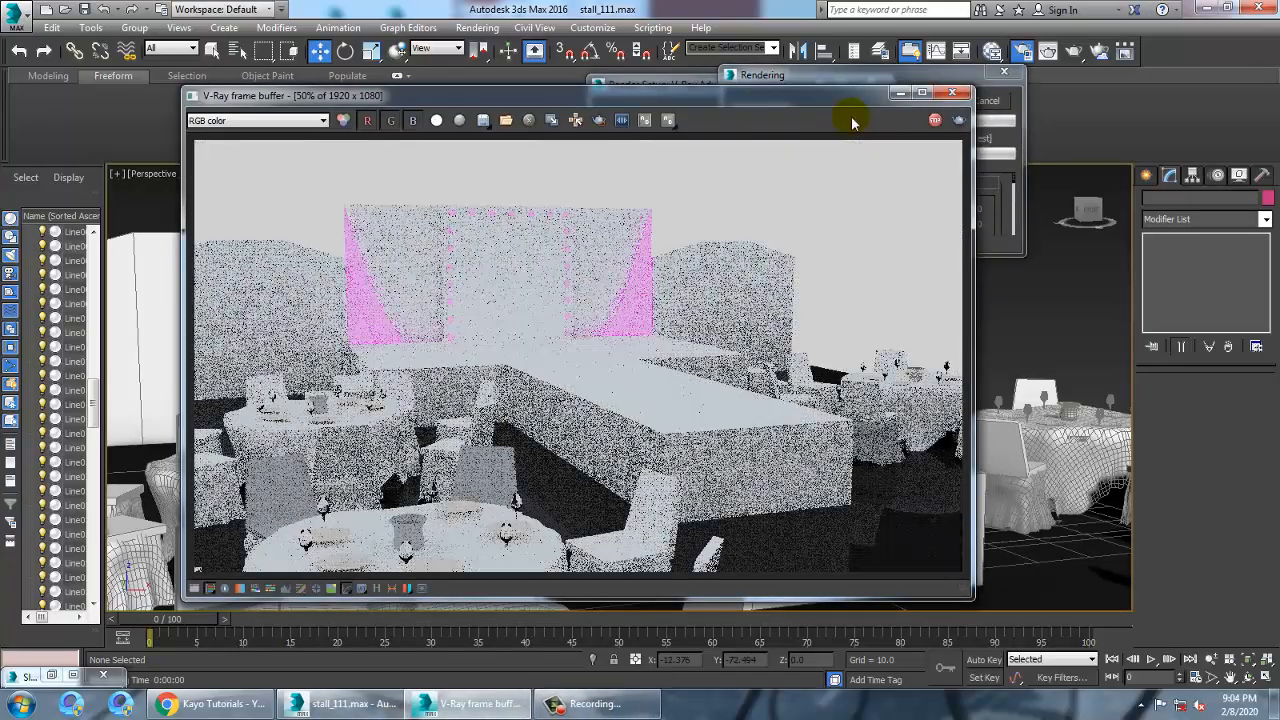
mouse_move(930, 168)
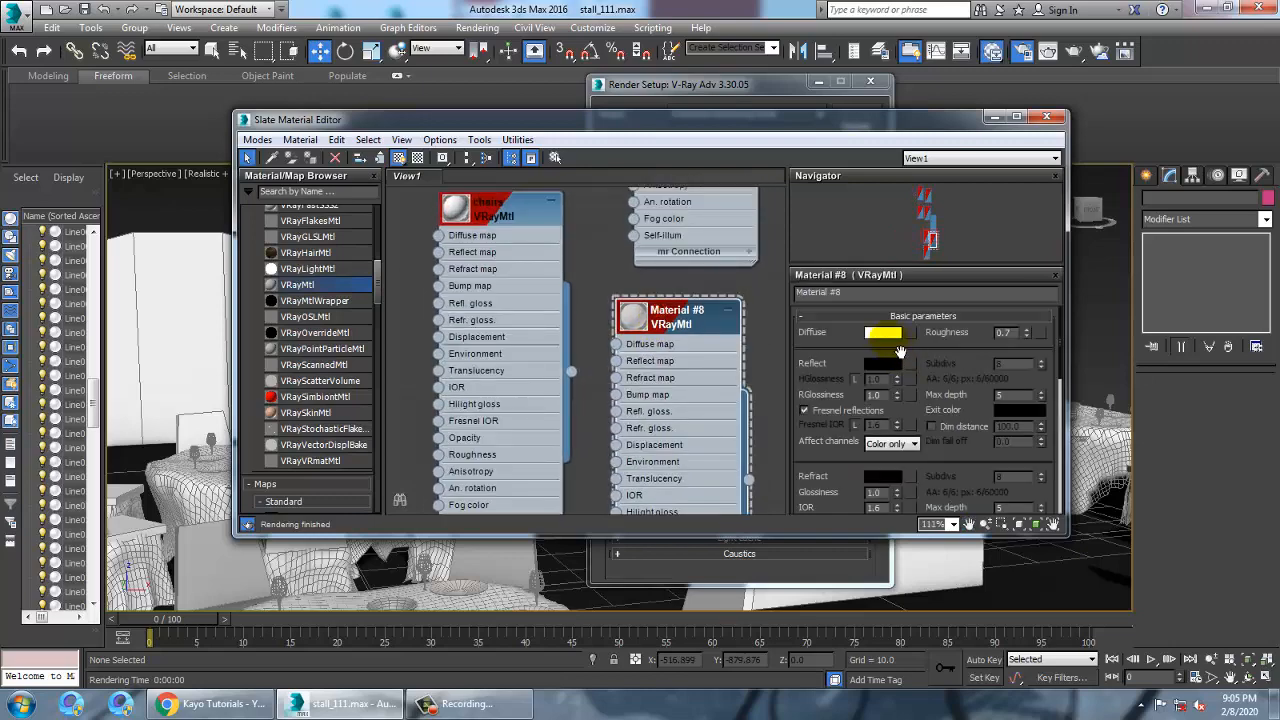
Step: Adjust the diffuse colour swatch of the yellow Material #8 V-Ray material
click(884, 332)
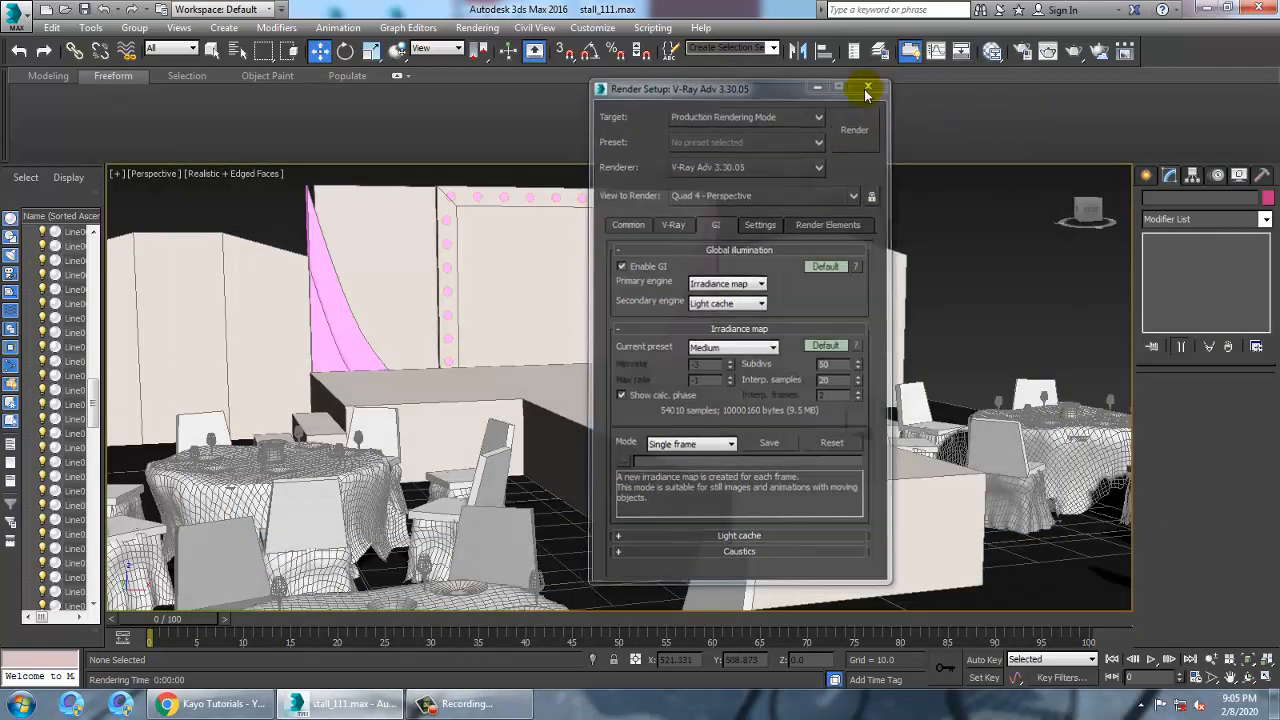
Step: Close the Render Setup window so the stage scene fills the viewport
click(868, 88)
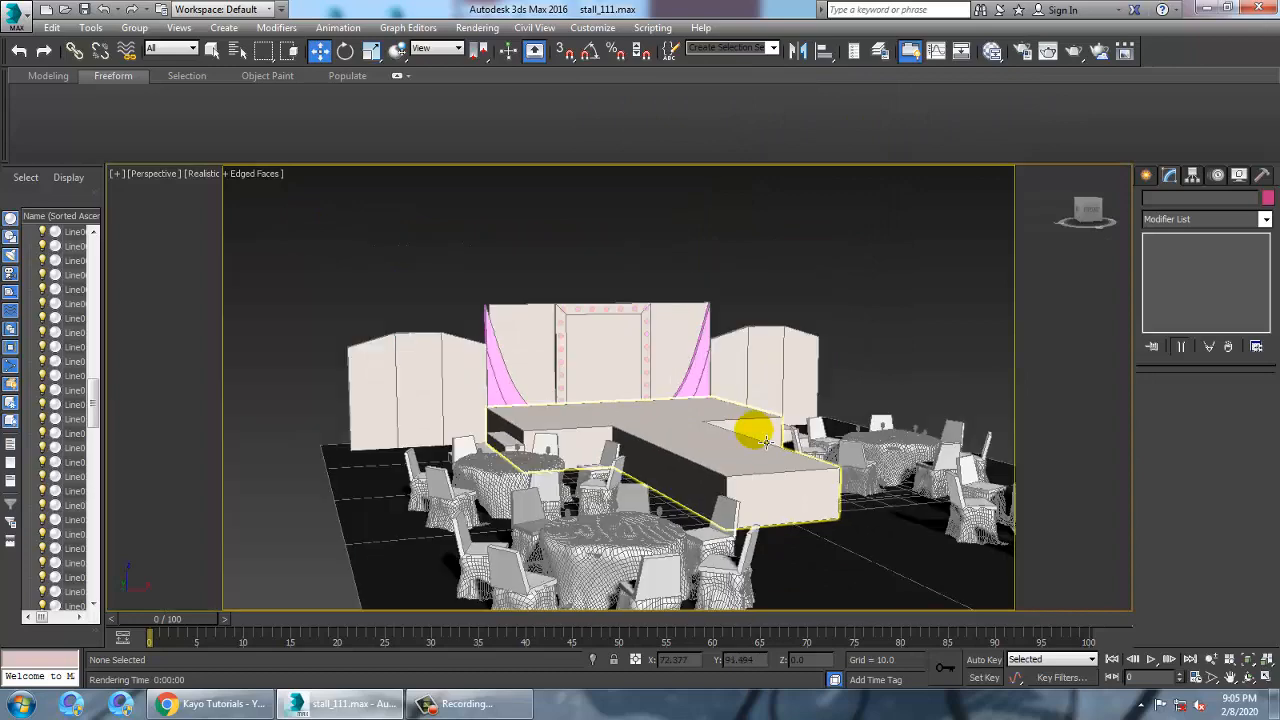